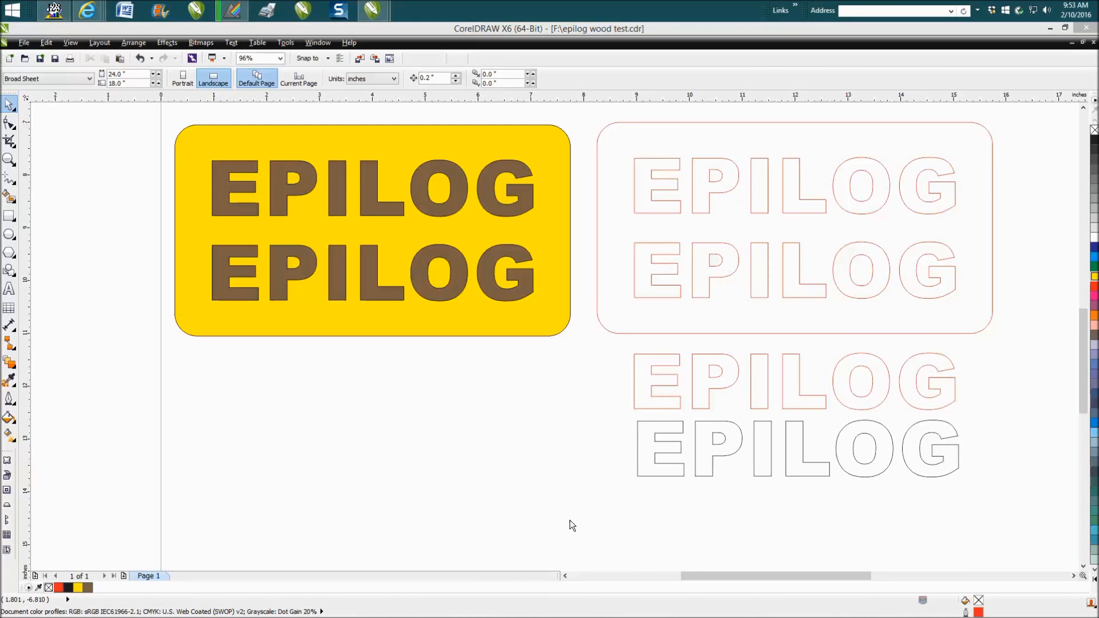
pyautogui.moveTo(483, 339)
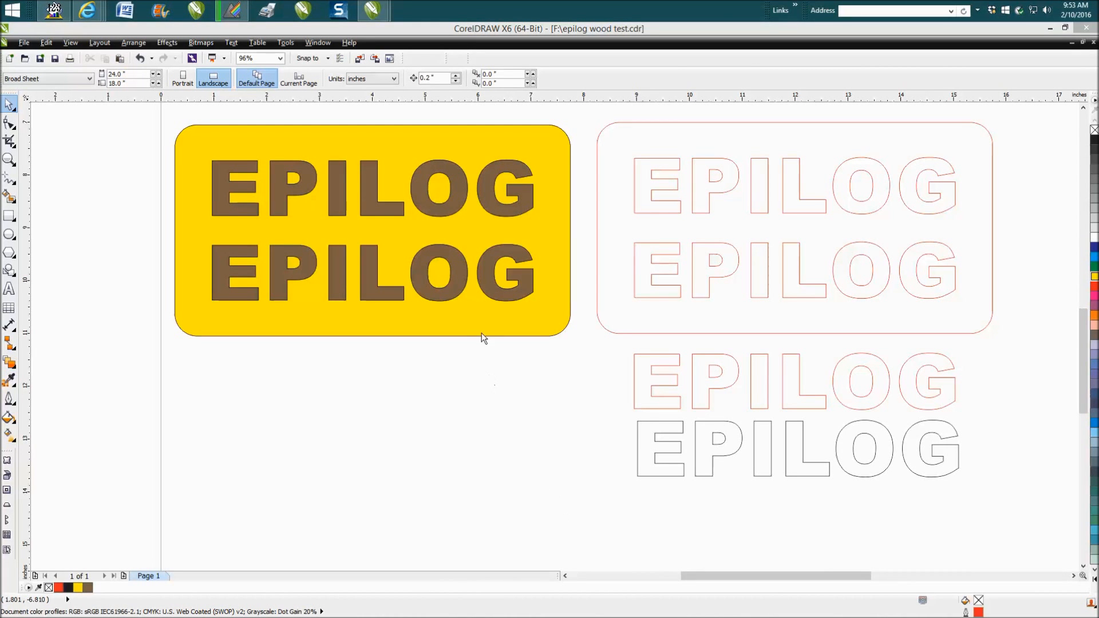
pyautogui.moveTo(541, 324)
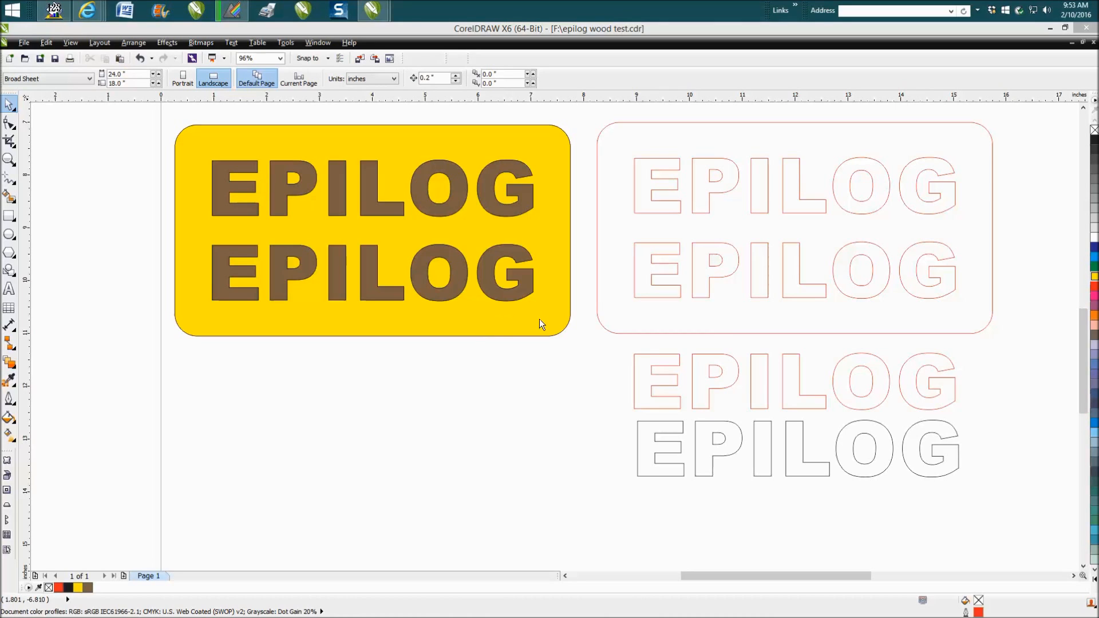
pyautogui.moveTo(536, 303)
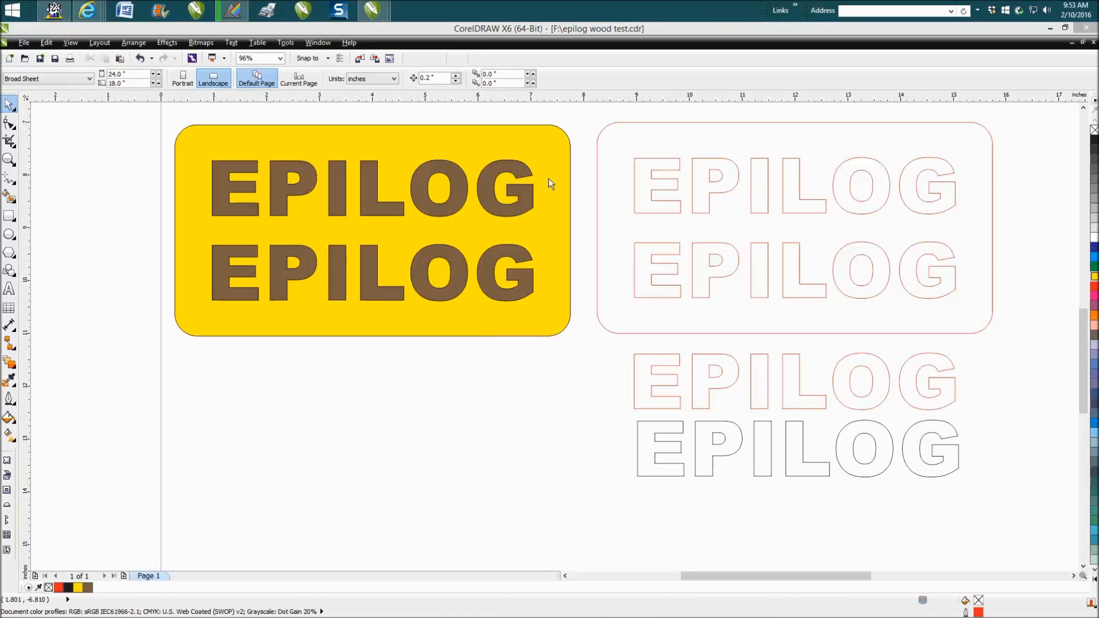
pyautogui.moveTo(418, 152)
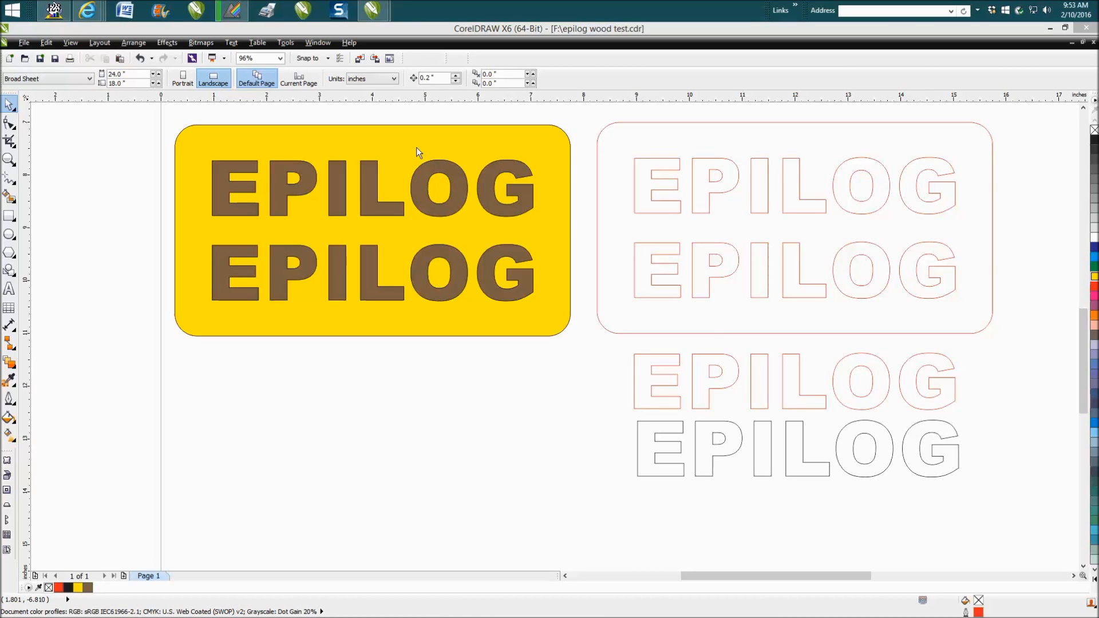
pyautogui.moveTo(373, 145)
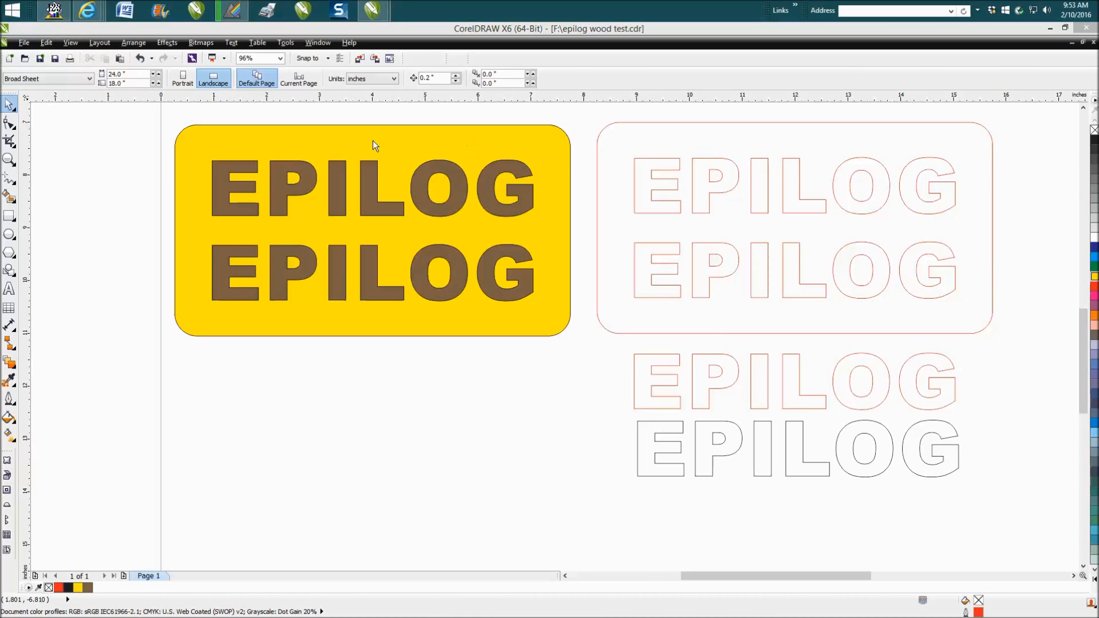
pyautogui.moveTo(458, 145)
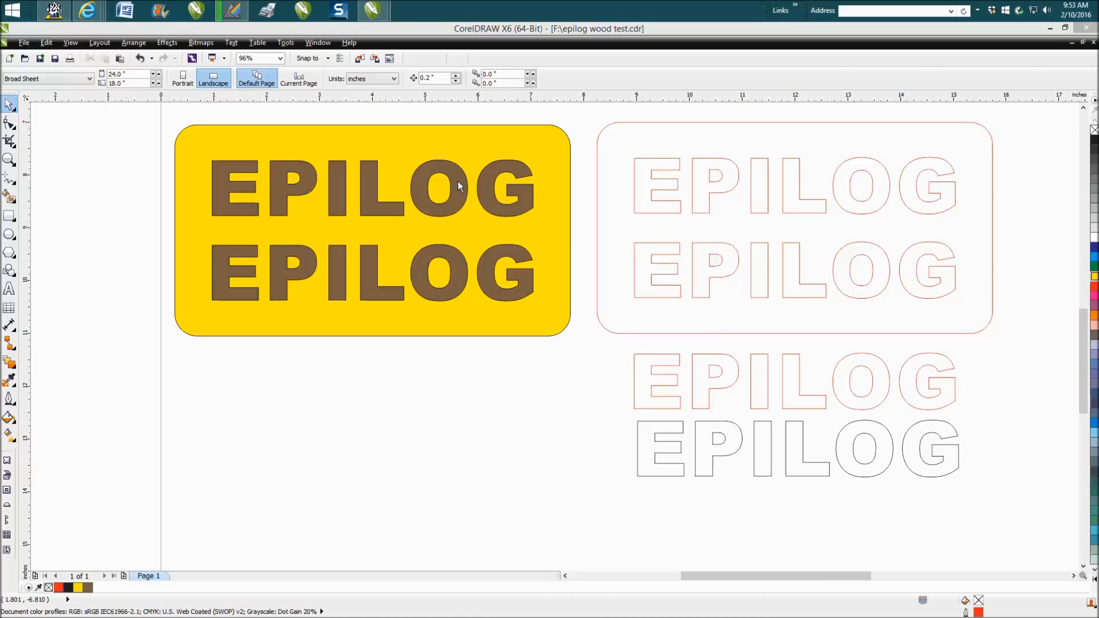
pyautogui.moveTo(599, 136)
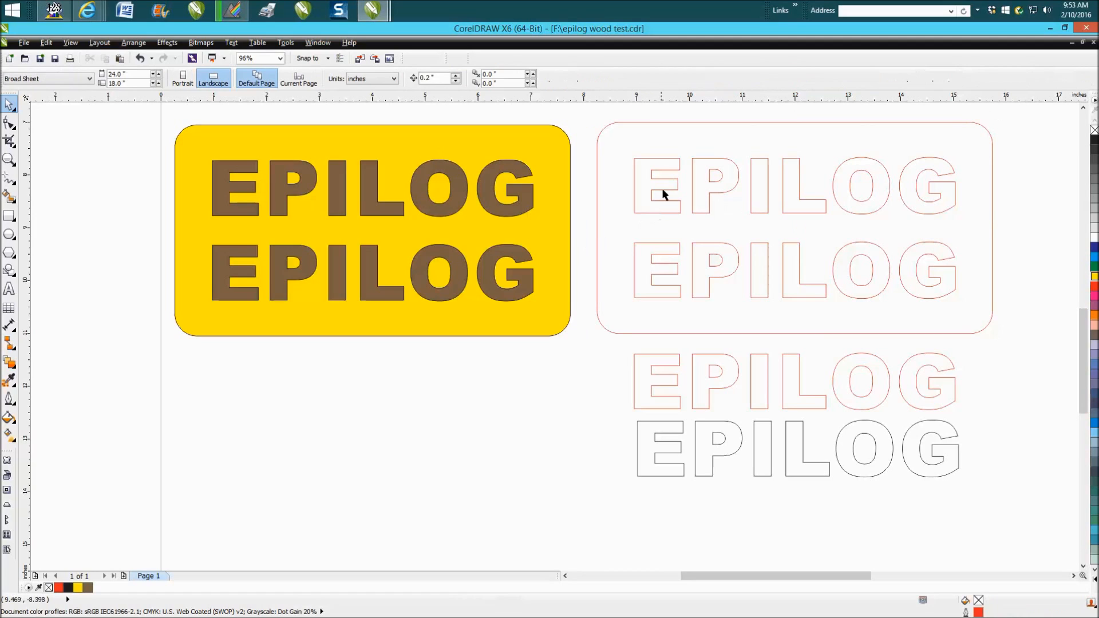
pyautogui.moveTo(659, 195)
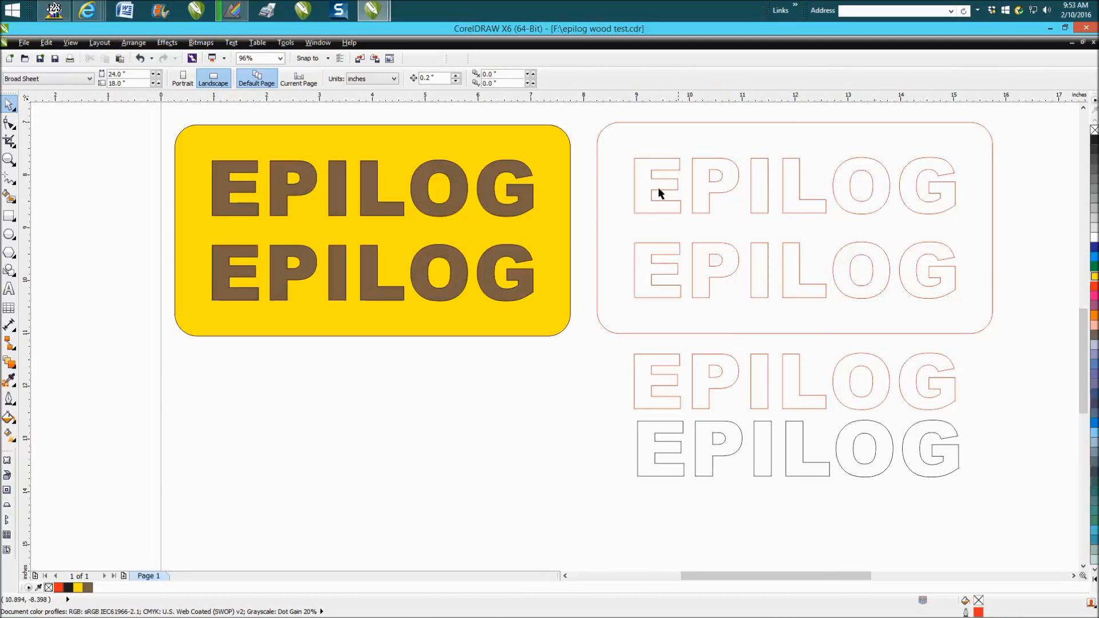
pyautogui.moveTo(741, 239)
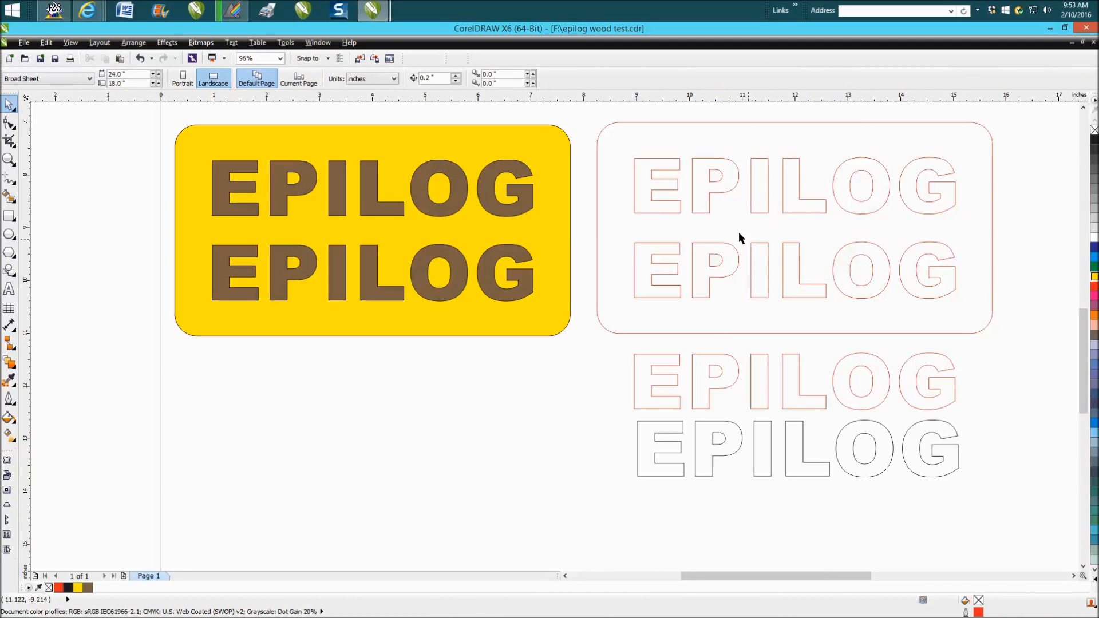
pyautogui.moveTo(767, 370)
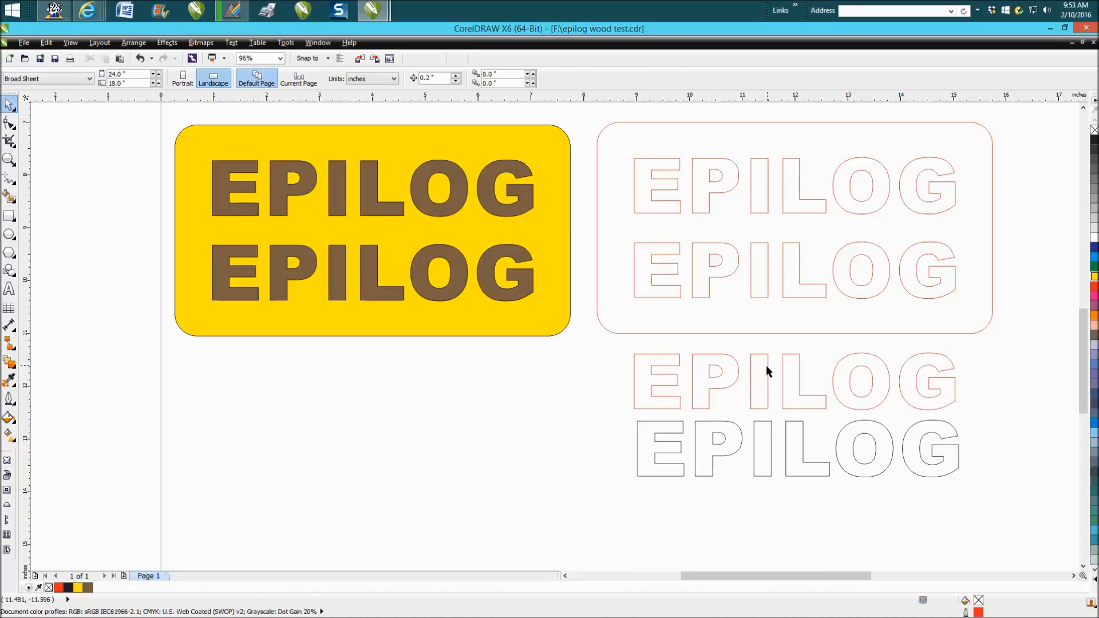
pyautogui.moveTo(767, 427)
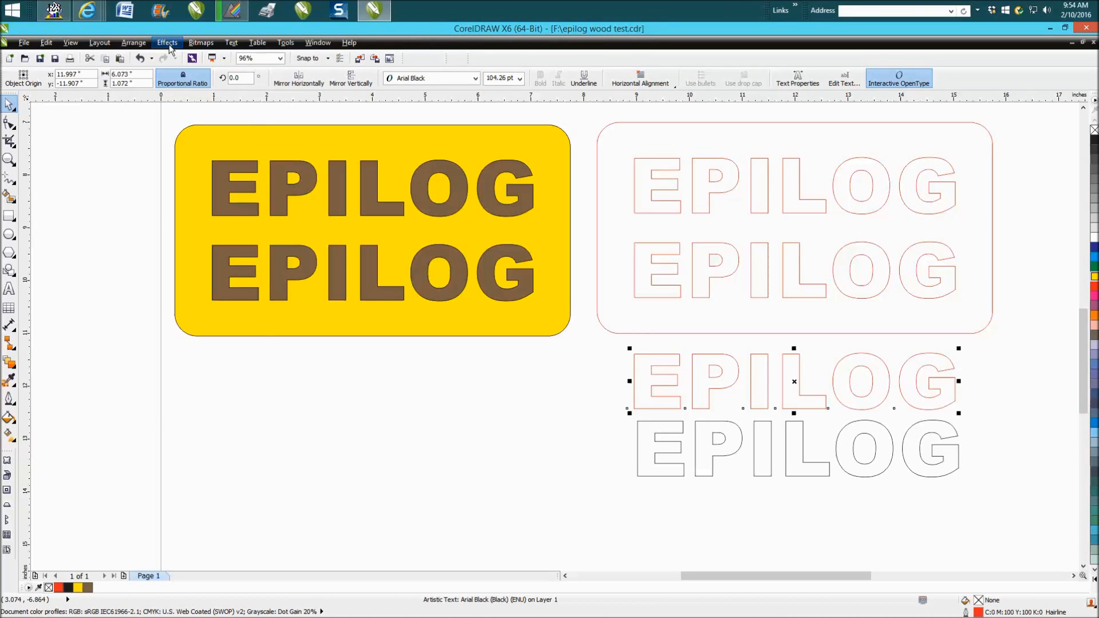
# Step: Apply a one-step outside contour of 0.003 in to the red EPILOG text via Effects > Contour
pyautogui.click(167, 42)
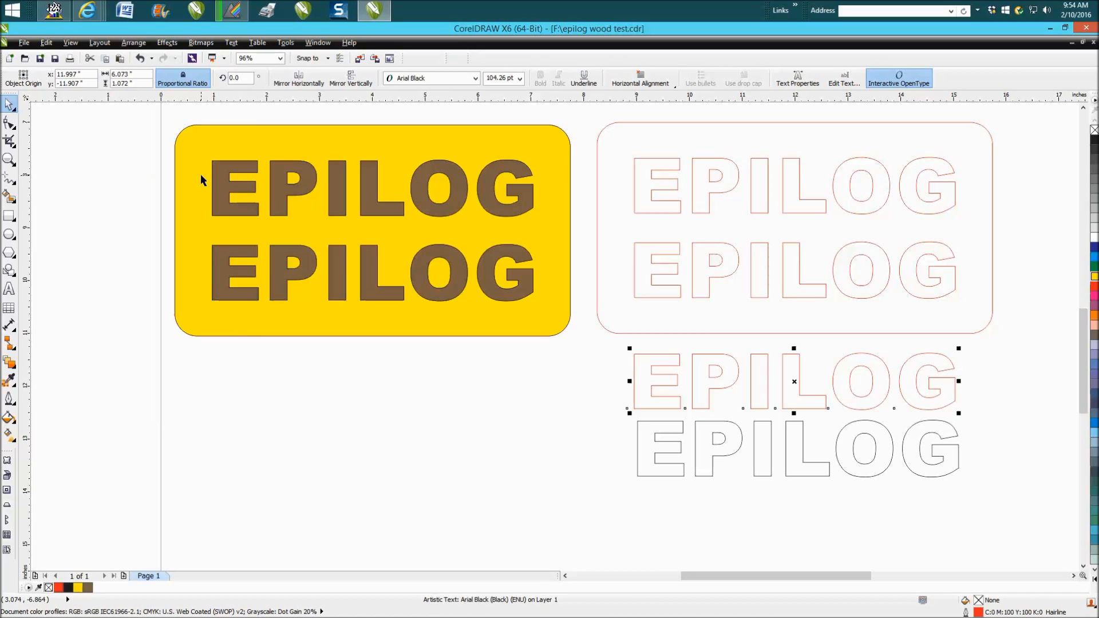
pyautogui.moveTo(634, 192)
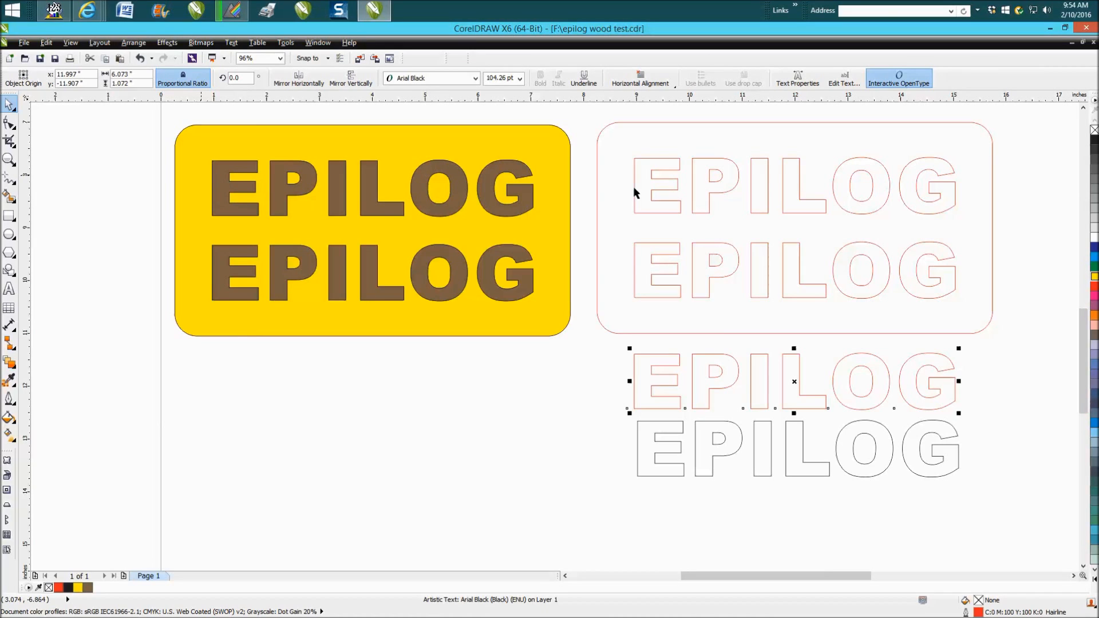
pyautogui.moveTo(1042, 198)
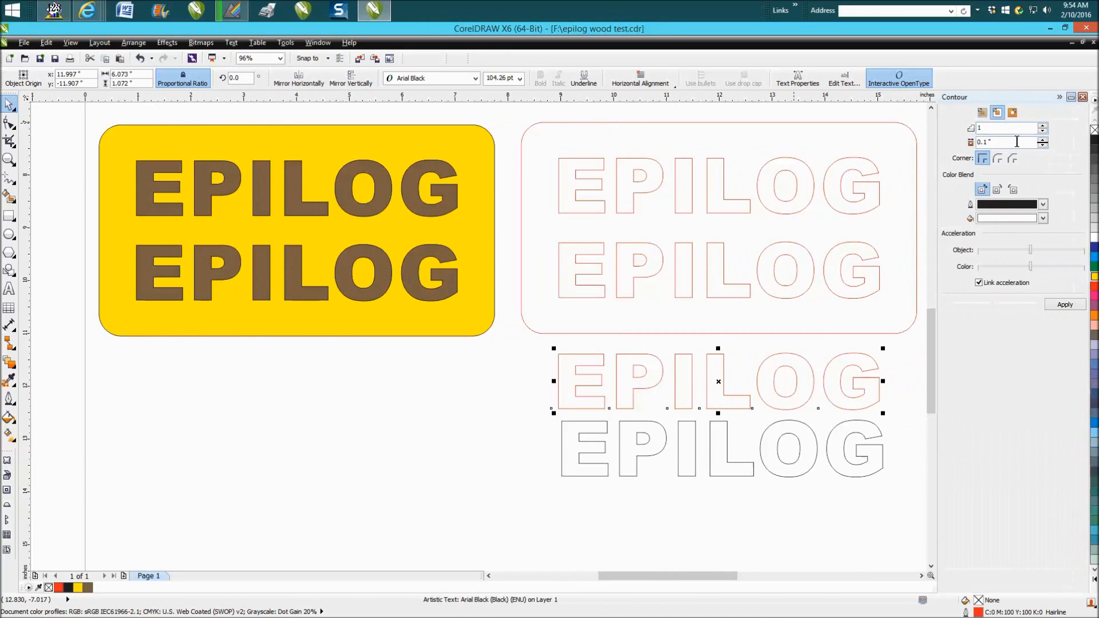
pyautogui.moveTo(1012, 114)
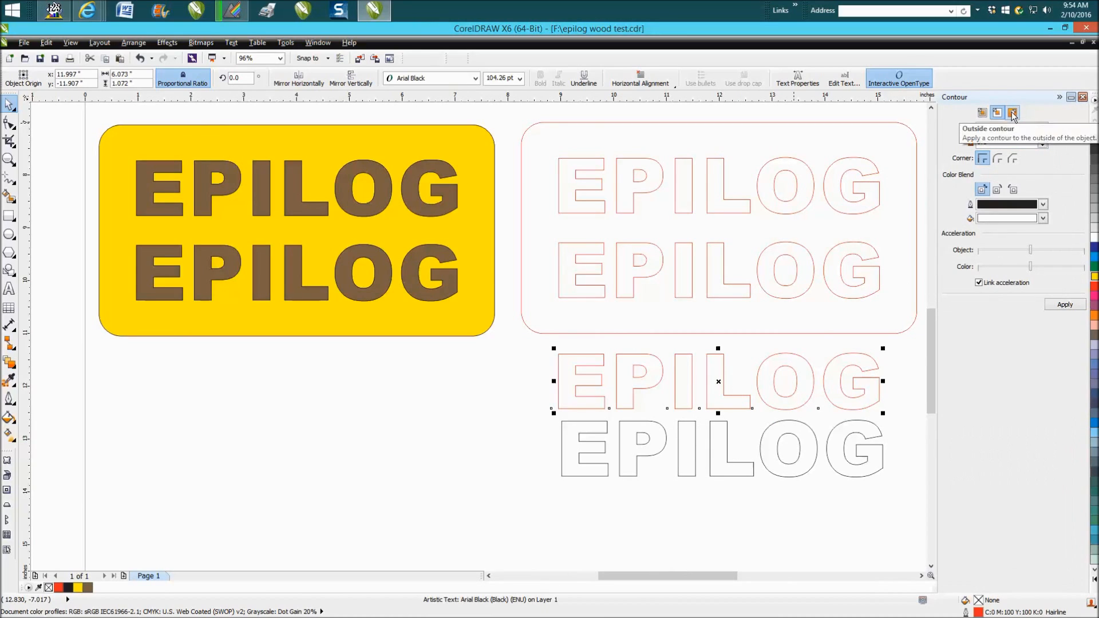
pyautogui.click(1011, 114)
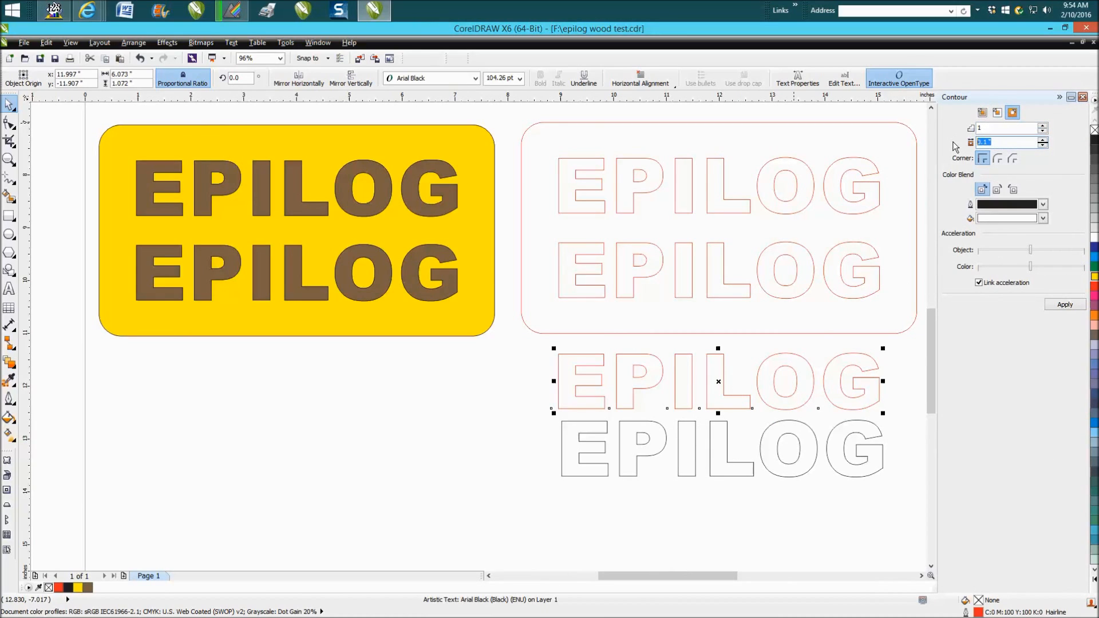
pyautogui.write('.003')
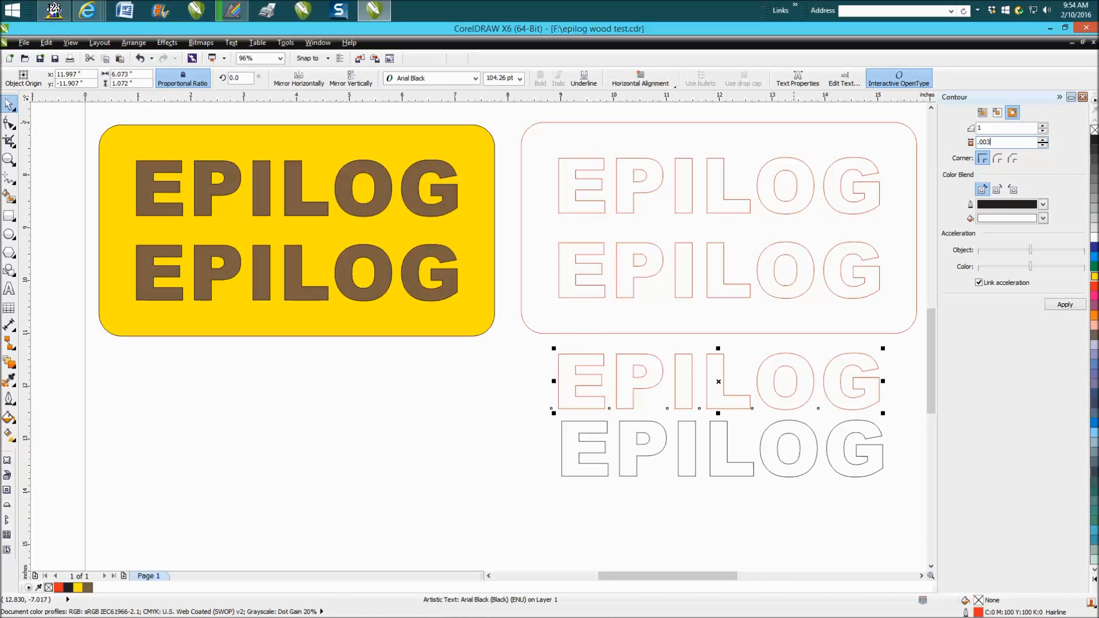
pyautogui.moveTo(1033, 176)
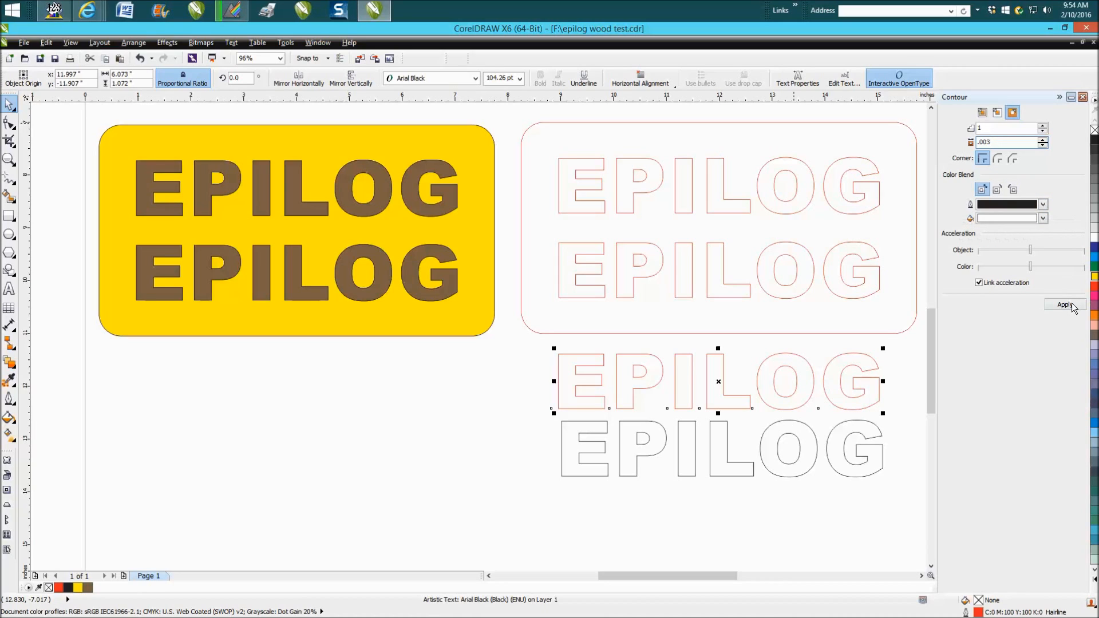
pyautogui.click(1064, 305)
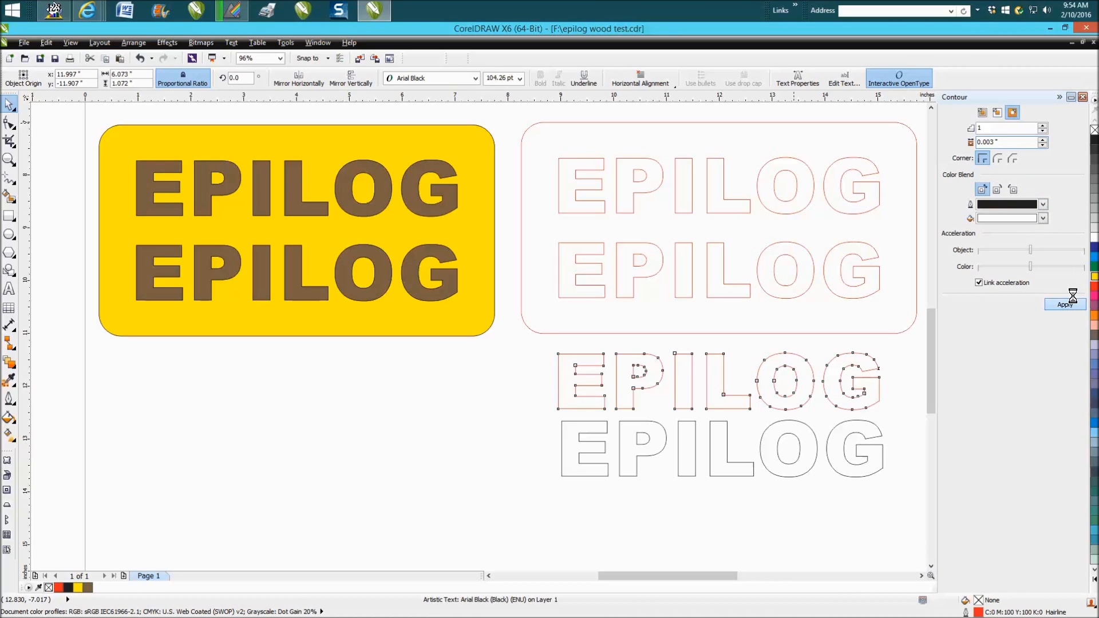
pyautogui.click(1063, 304)
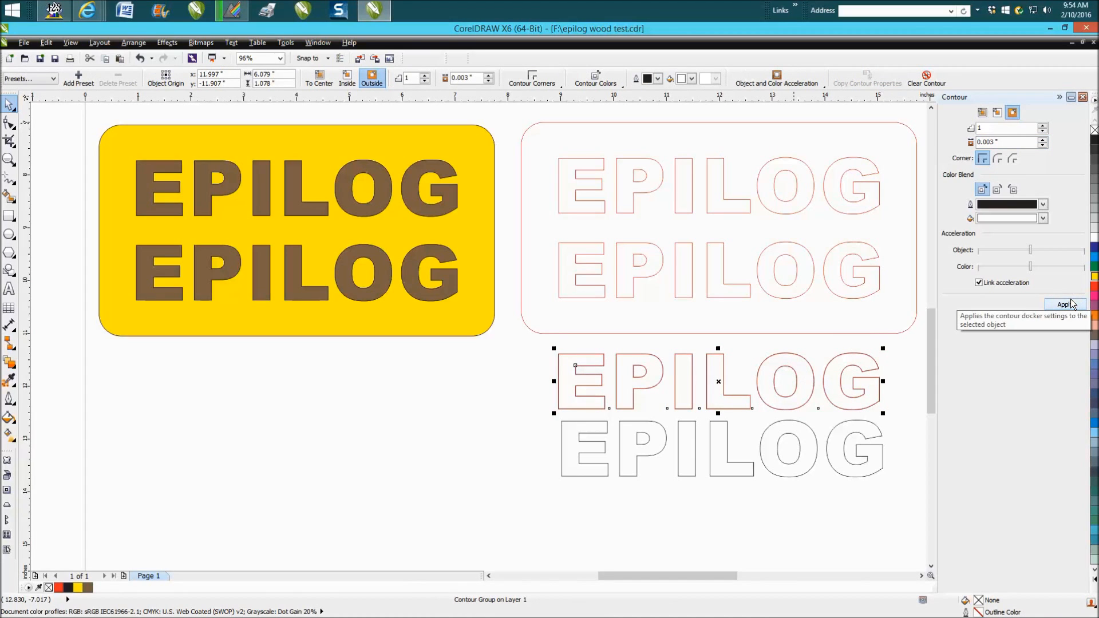
pyautogui.click(1063, 304)
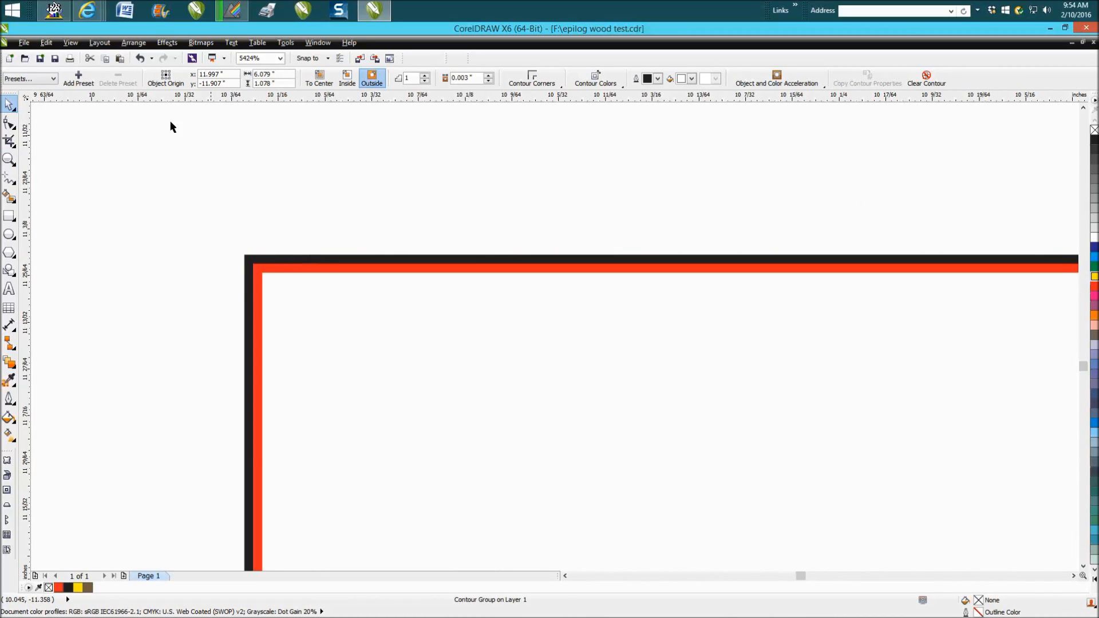
pyautogui.click(133, 42)
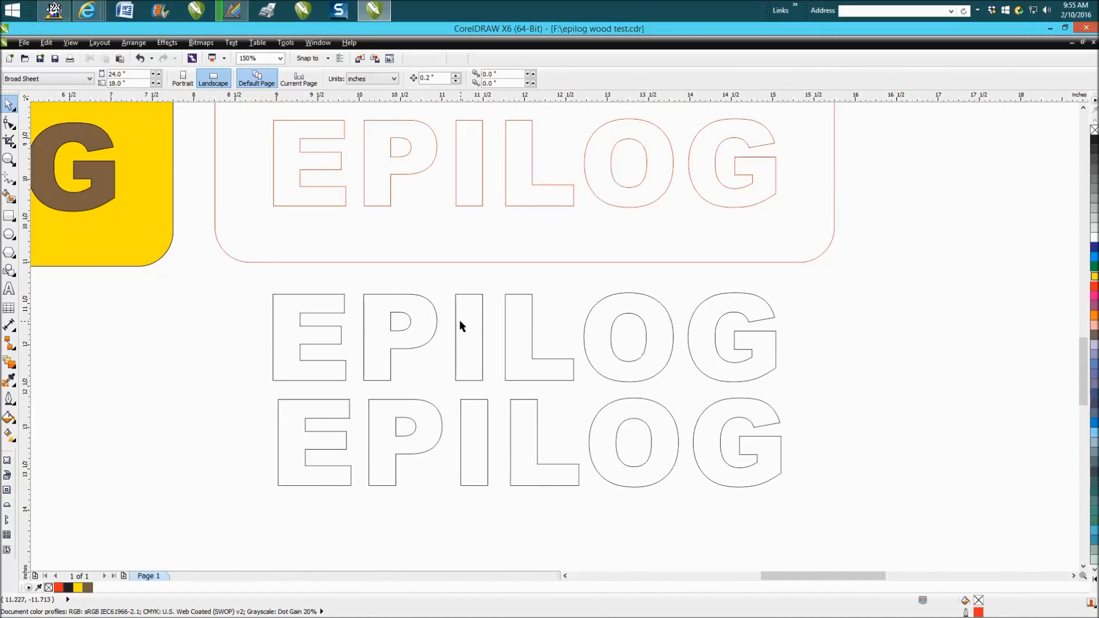
pyautogui.moveTo(456, 327)
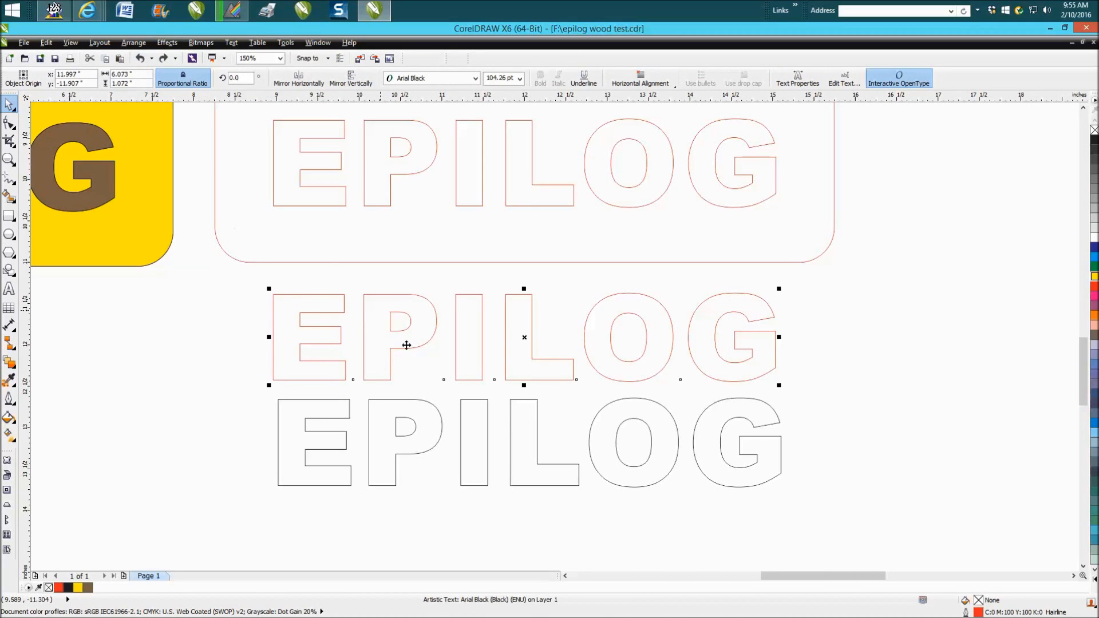
pyautogui.moveTo(414, 321)
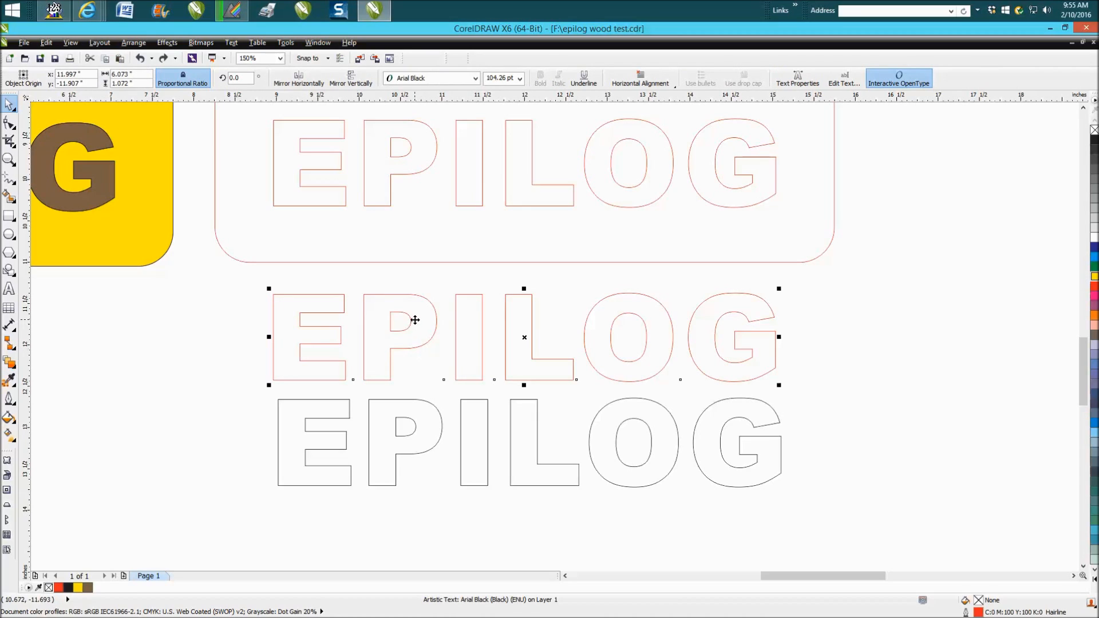
pyautogui.moveTo(405, 314)
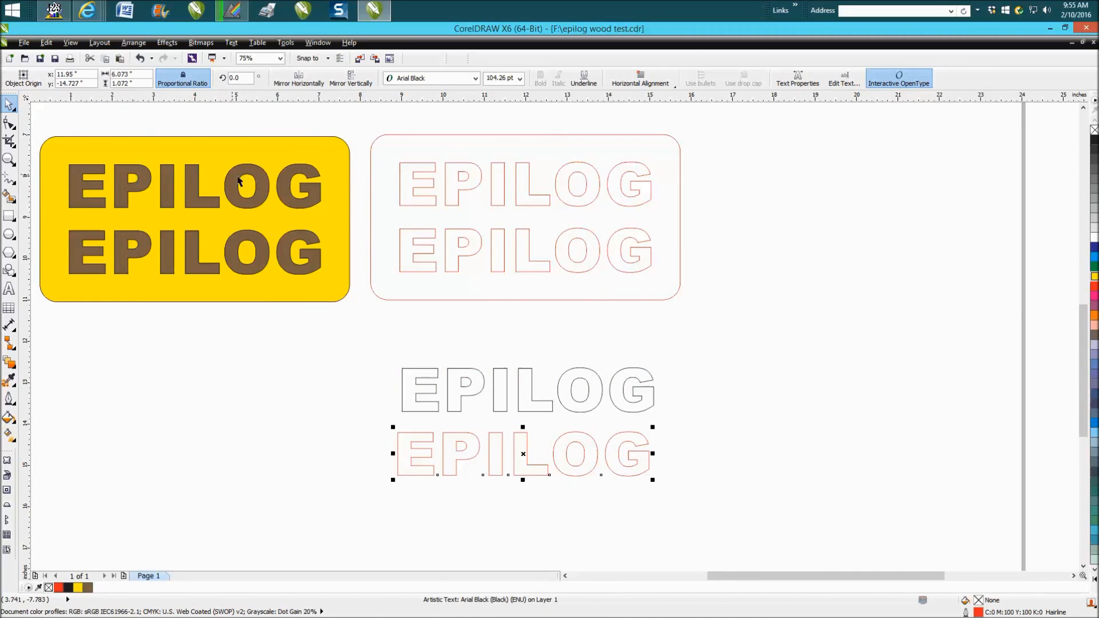
pyautogui.moveTo(129, 177)
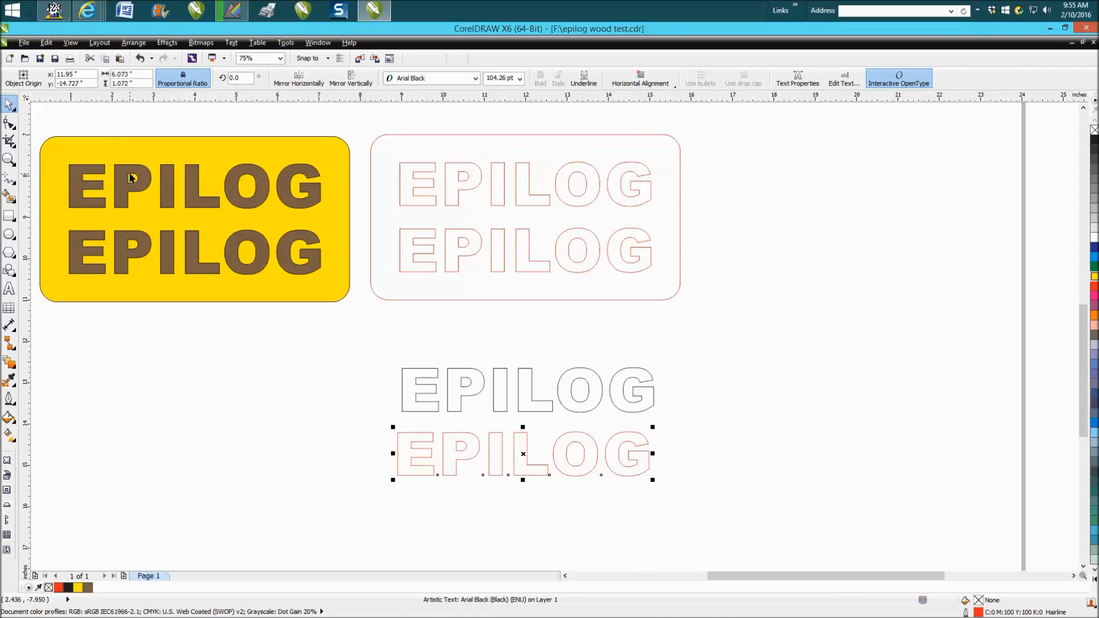
pyautogui.moveTo(507, 454)
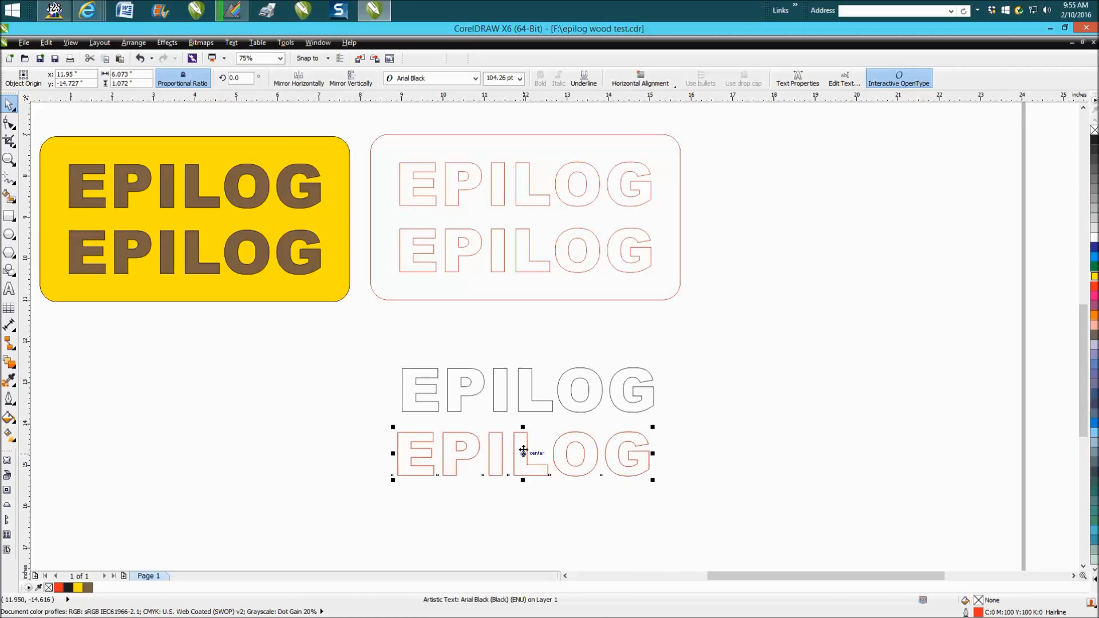
# Step: Drag the red EPILOG text out of its contour group to sit below the yellow plaque
pyautogui.moveTo(522, 452); pyautogui.dragTo(192, 344)
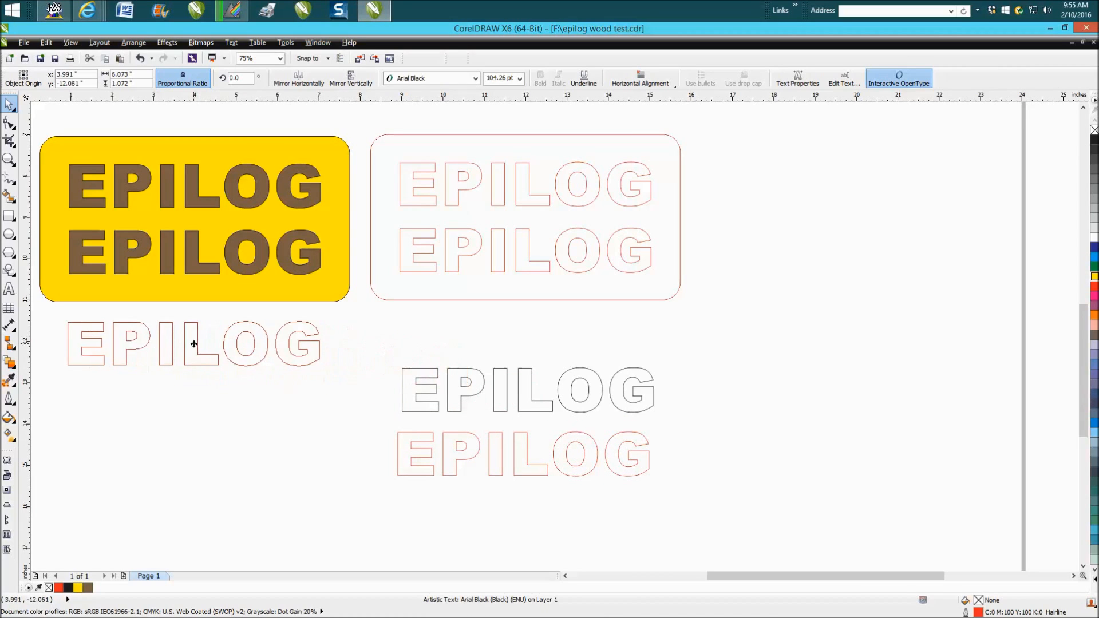
pyautogui.click(10, 160)
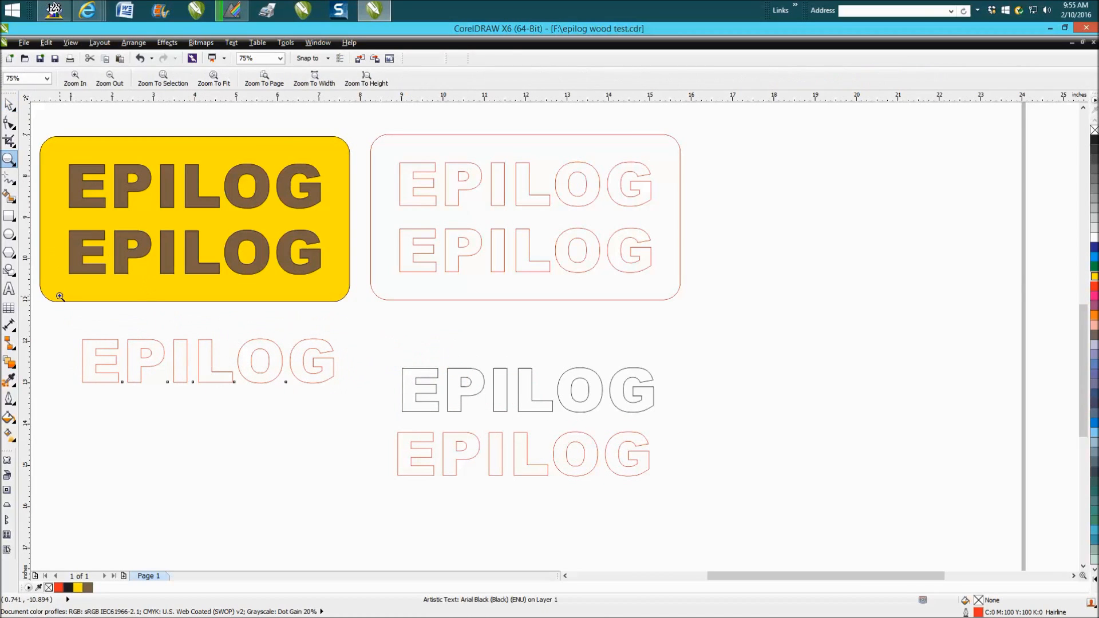
# Step: Convert the EPILOG copy to curves and break the letter curves apart into separate pieces
pyautogui.click(59, 294)
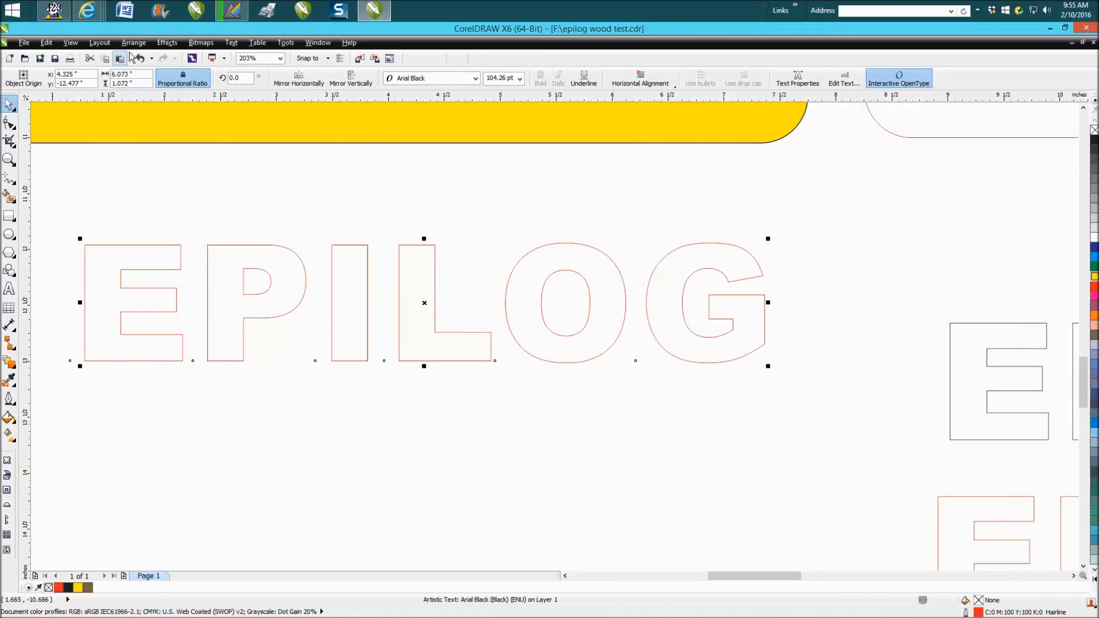
pyautogui.click(133, 43)
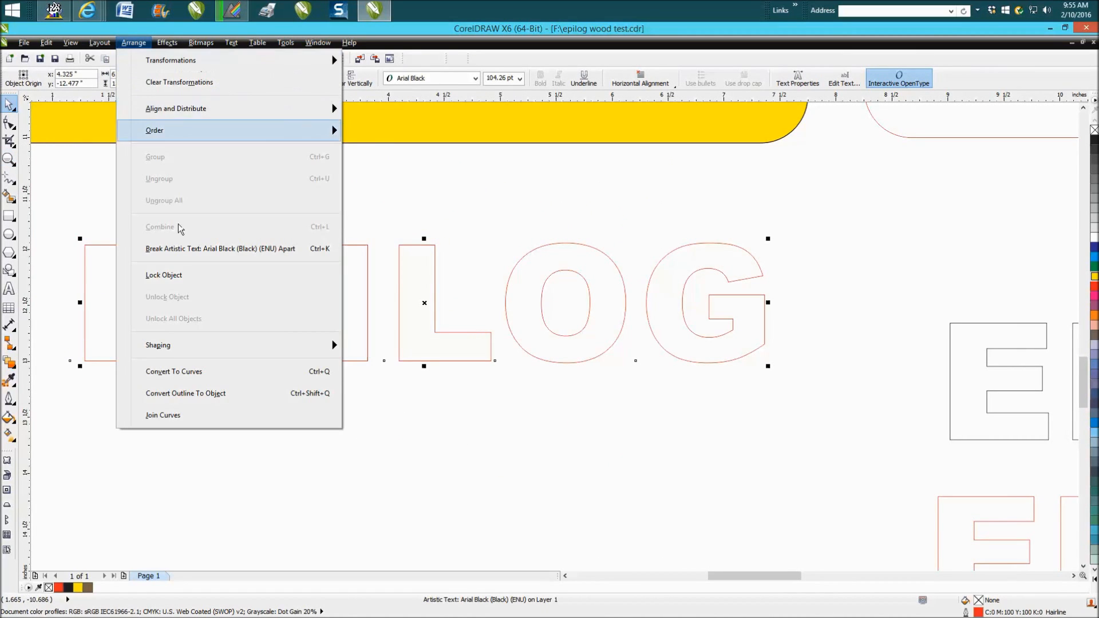
pyautogui.moveTo(186, 371)
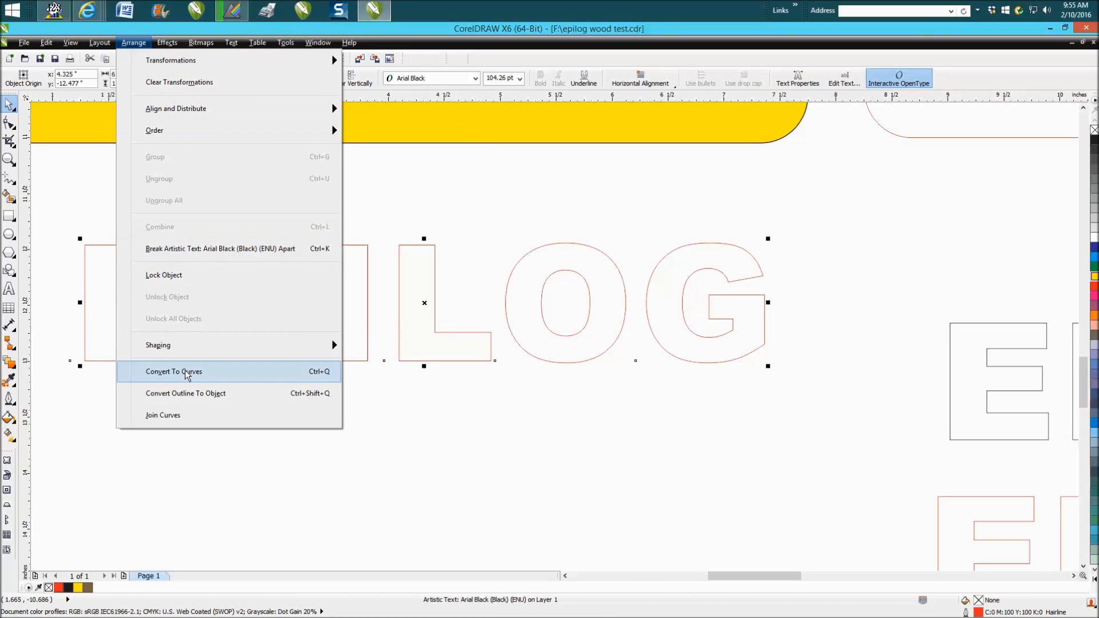
pyautogui.click(173, 371)
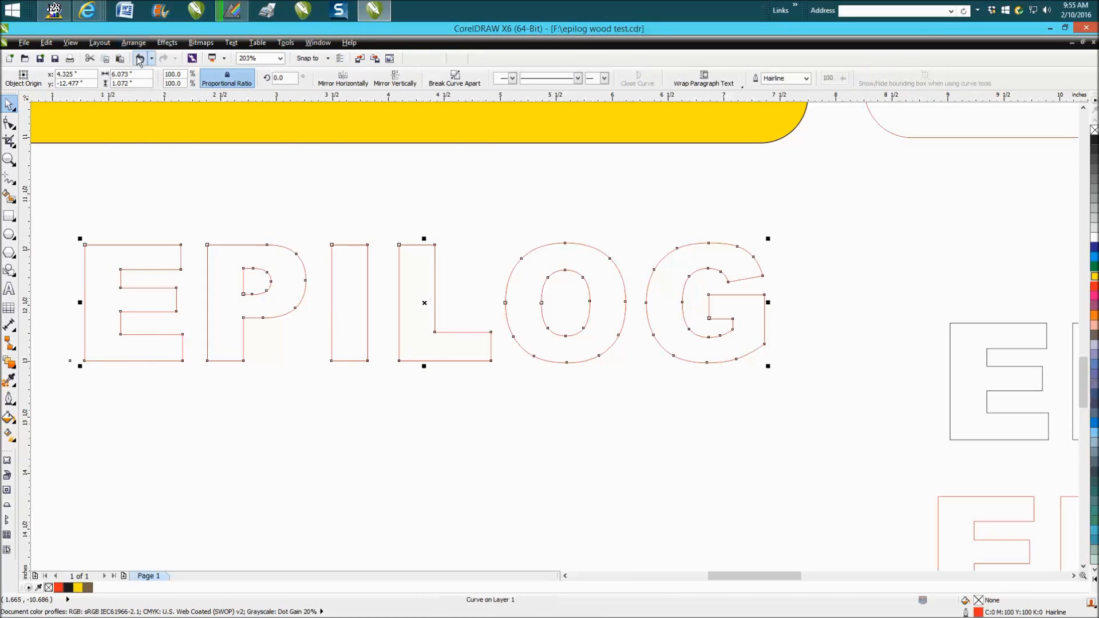
pyautogui.click(133, 42)
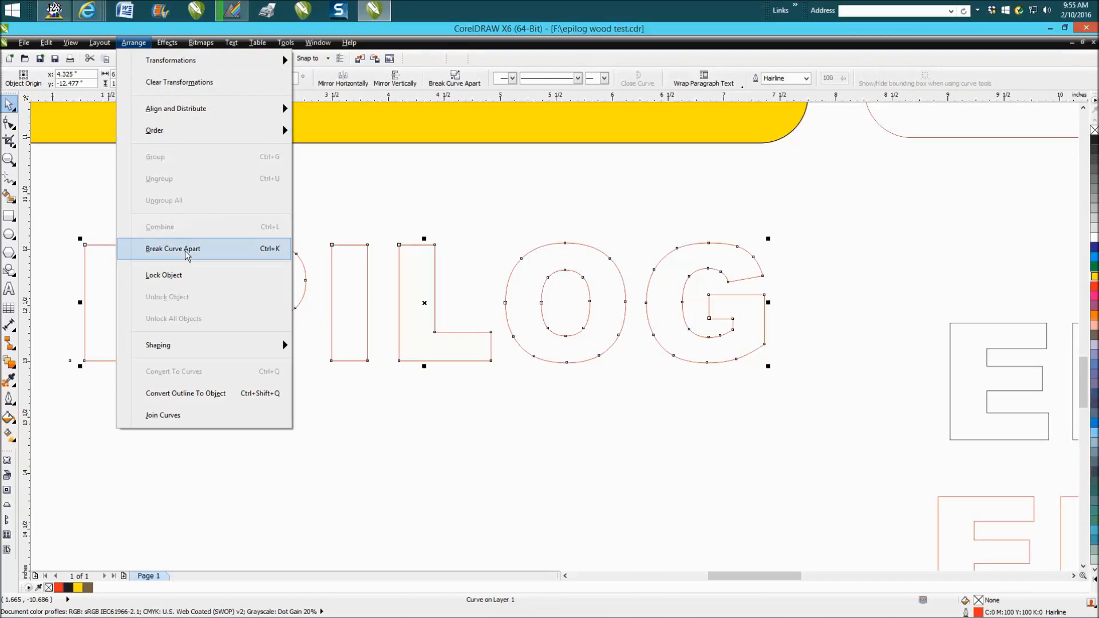
pyautogui.click(173, 248)
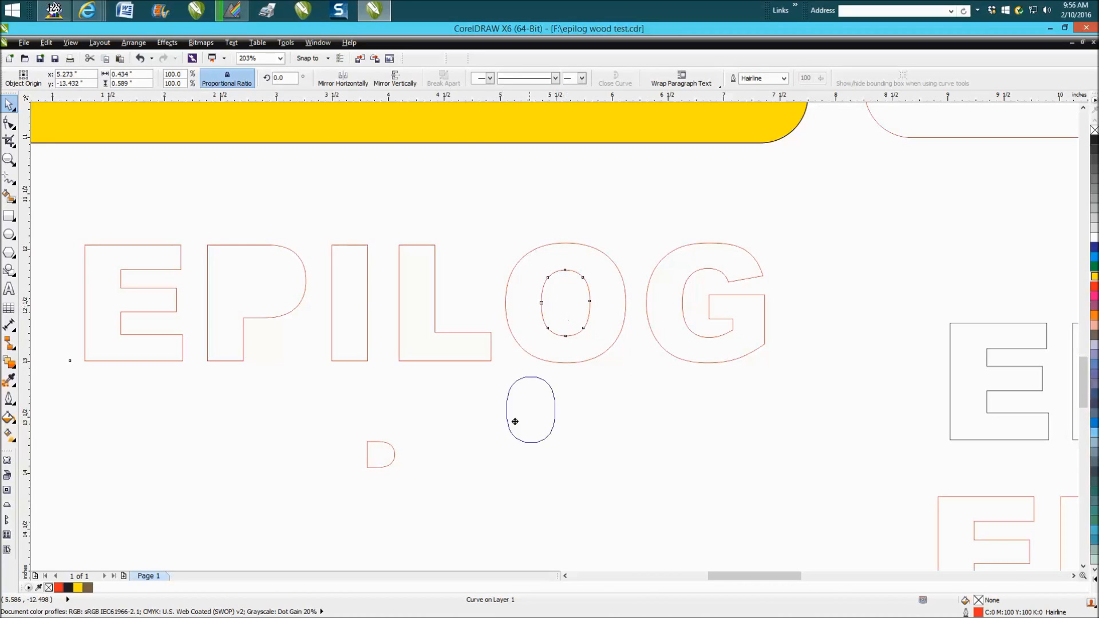
# Step: Move the O counter below the word and select the P counter piece for contouring
pyautogui.moveTo(529, 411); pyautogui.dragTo(450, 461)
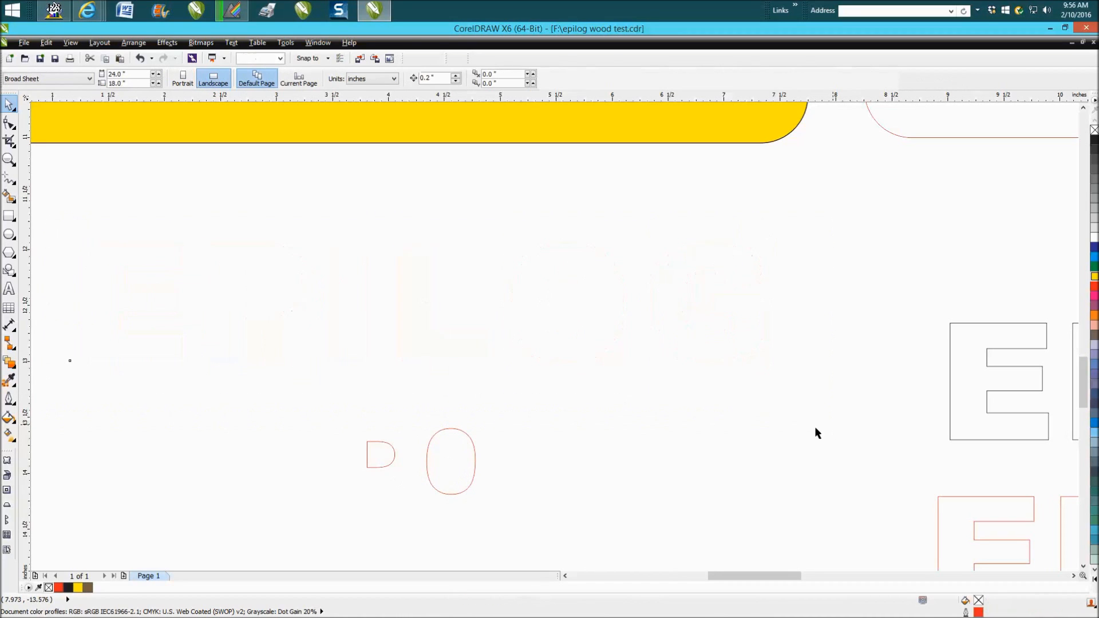
pyautogui.click(379, 455)
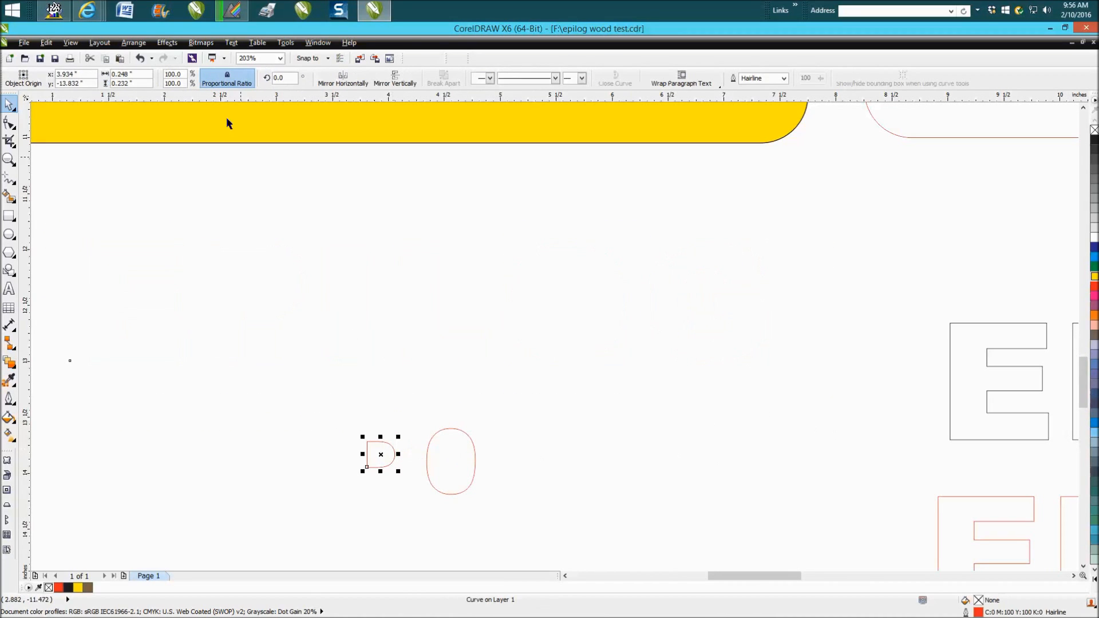
pyautogui.click(167, 43)
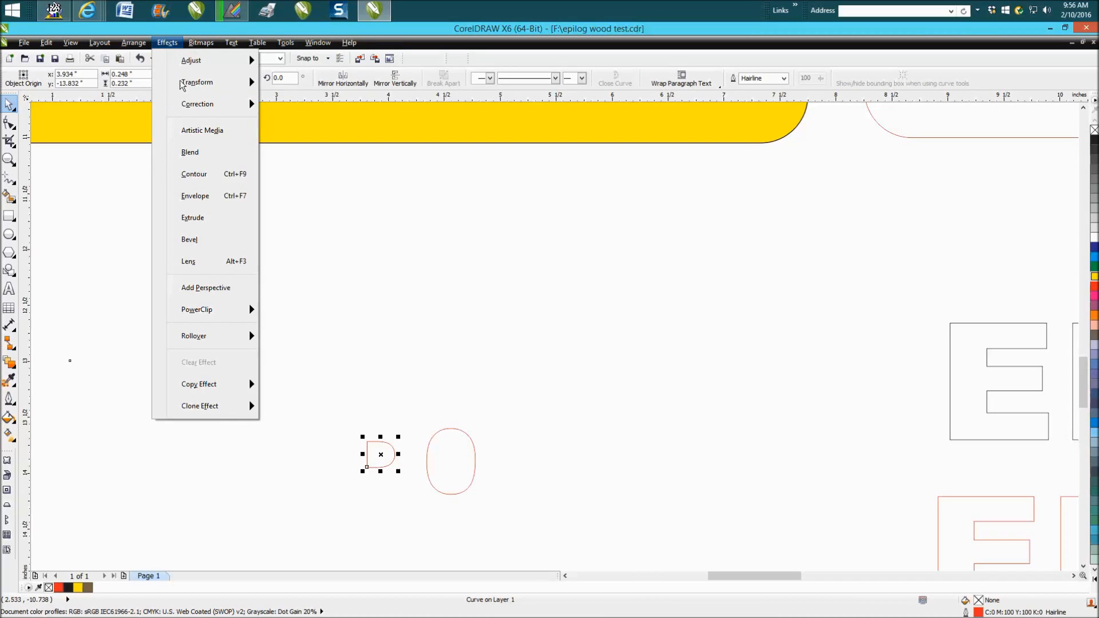
# Step: Contour the P and O counter pieces with one 0.003 in outside step
pyautogui.click(194, 174)
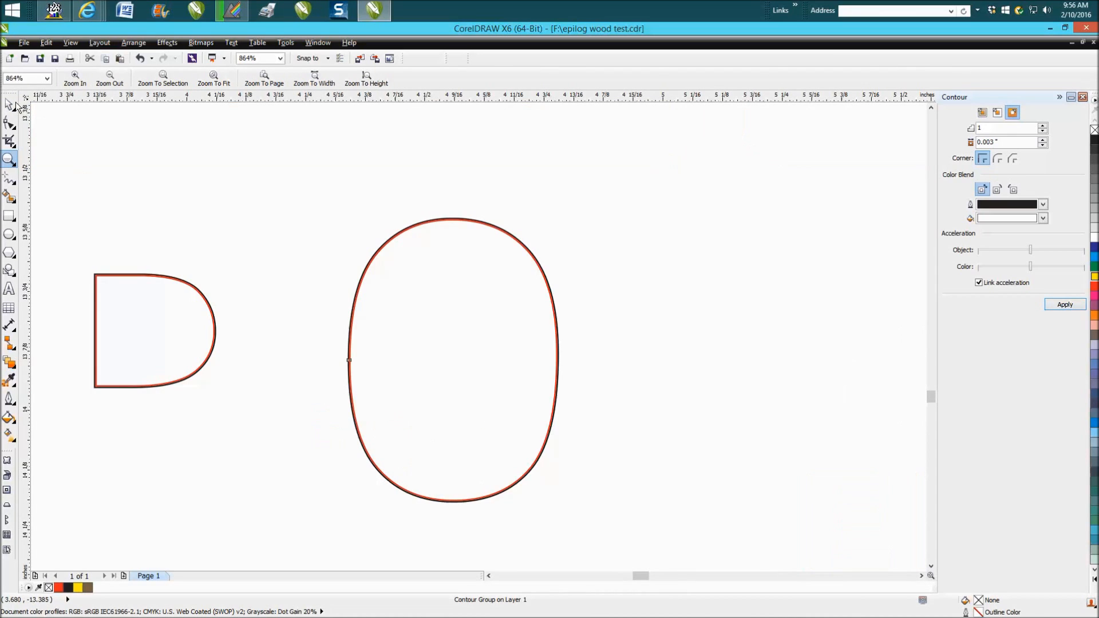
pyautogui.click(133, 43)
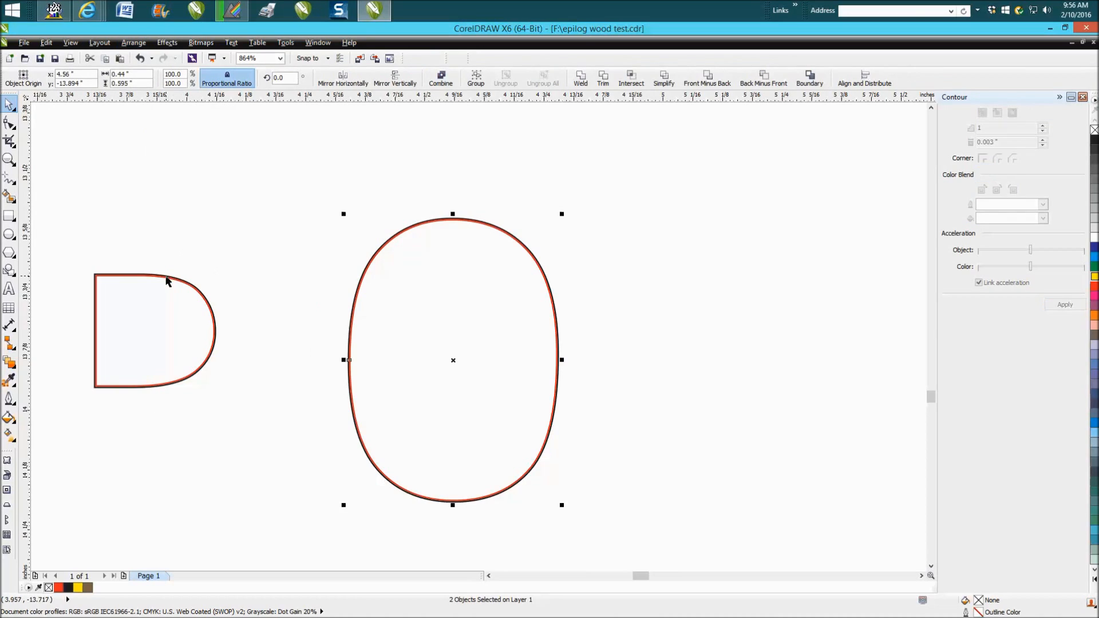
pyautogui.click(133, 42)
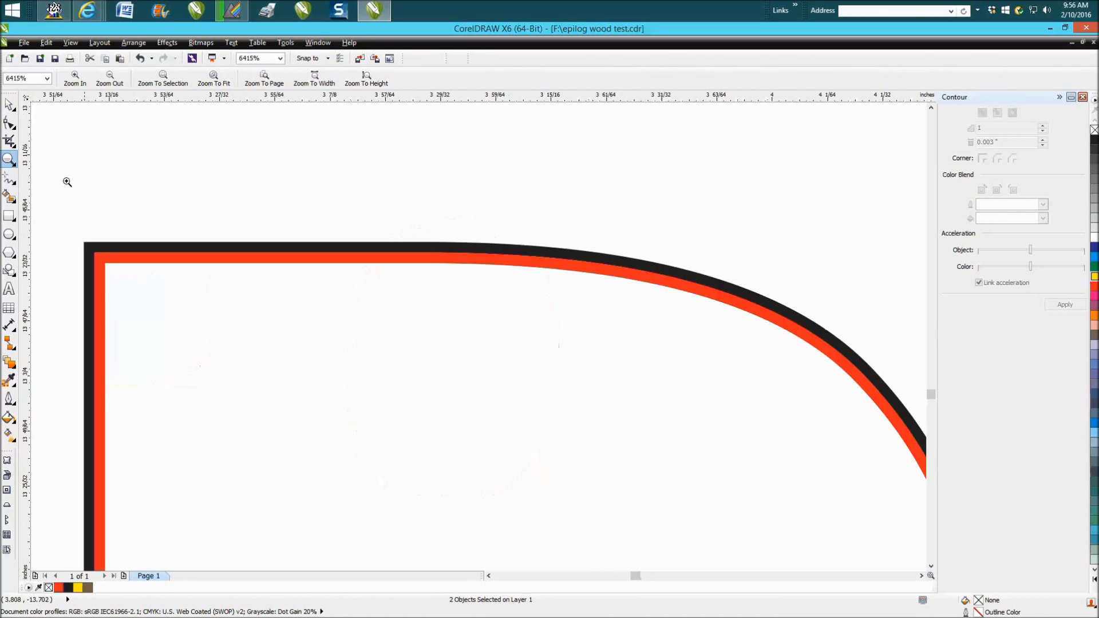
pyautogui.click(10, 104)
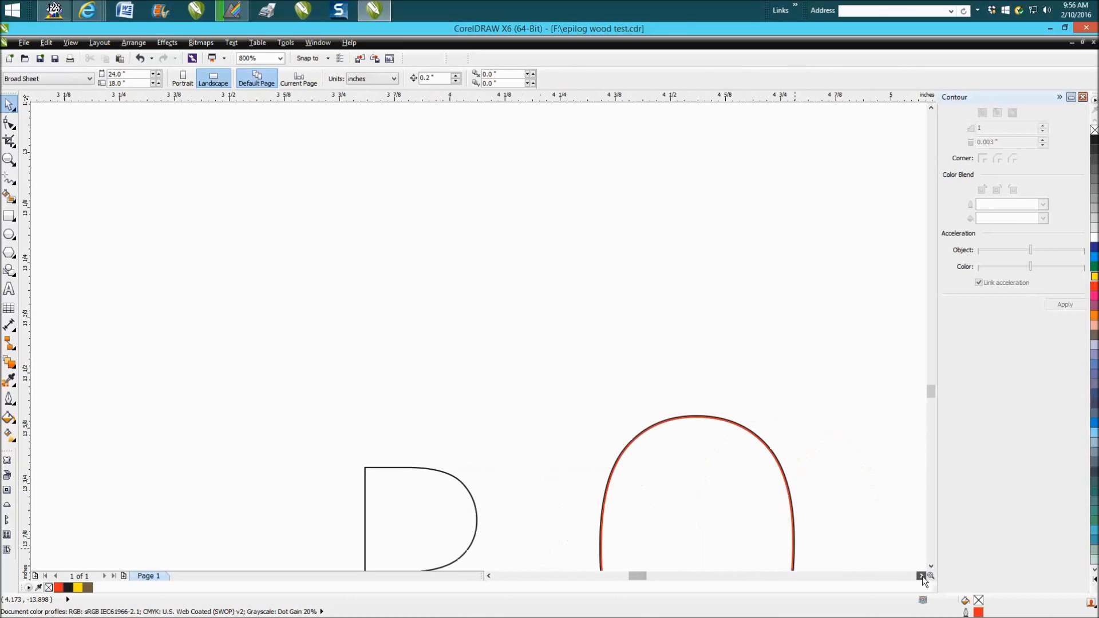
pyautogui.click(9, 159)
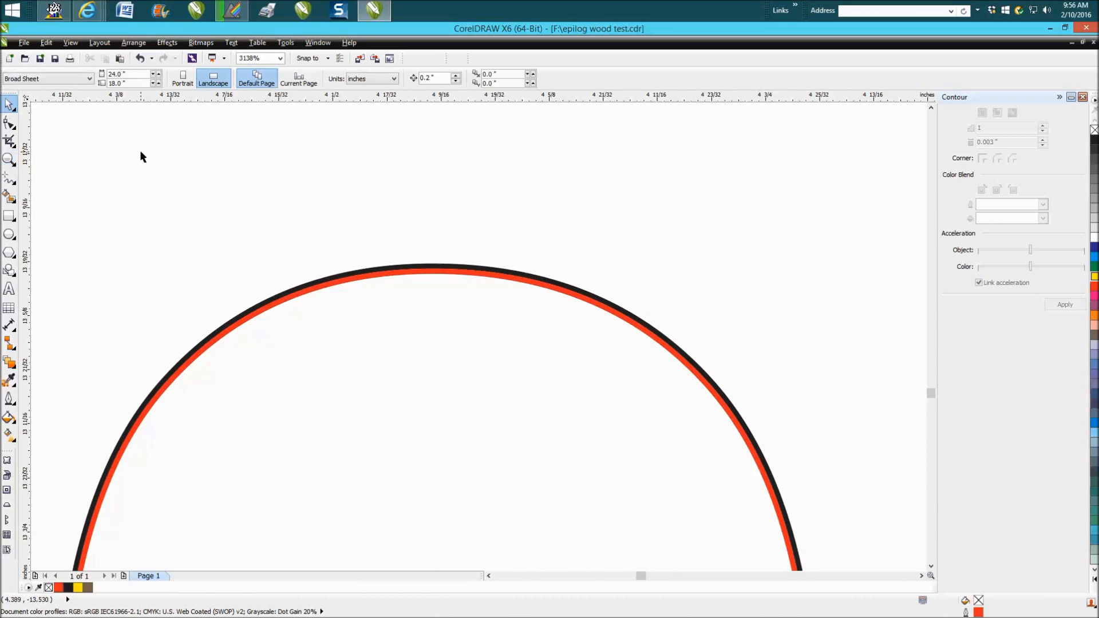
pyautogui.click(378, 276)
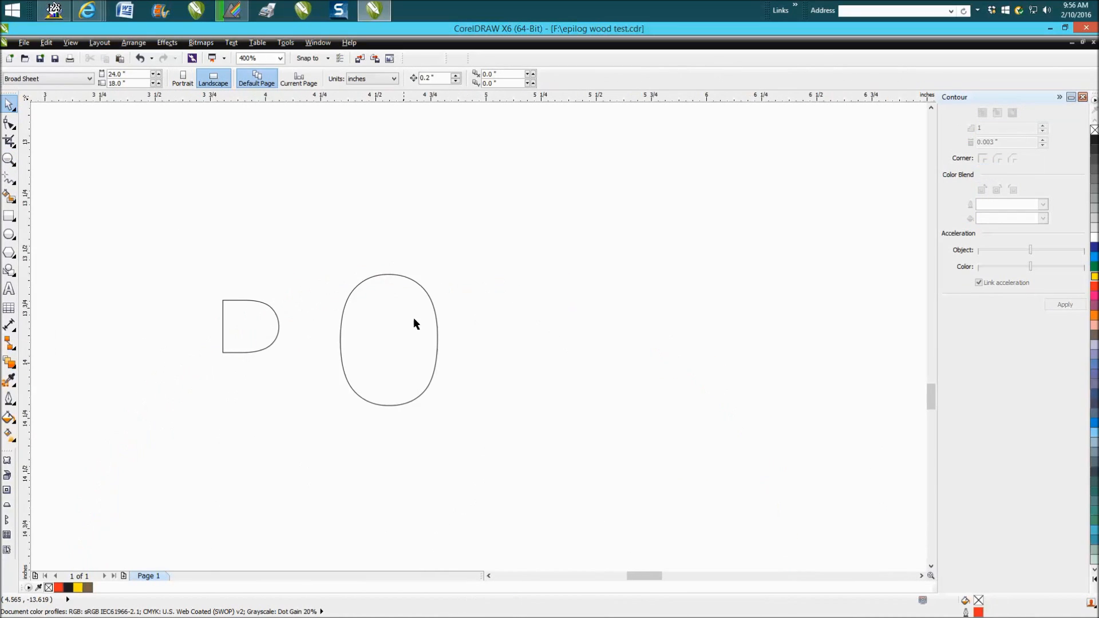
pyautogui.moveTo(615, 332)
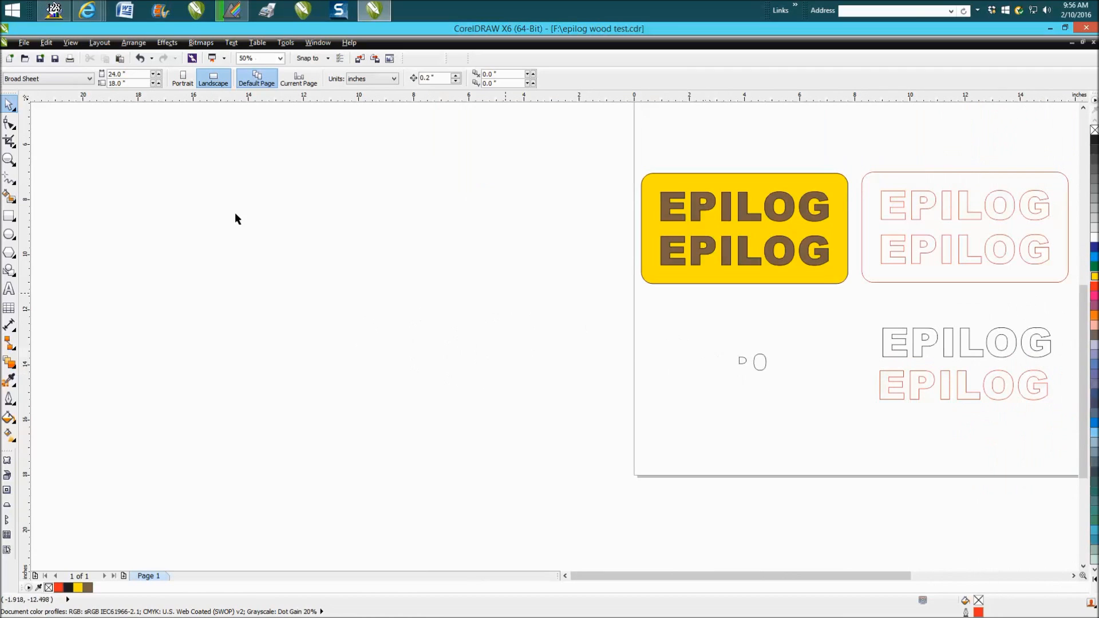
pyautogui.moveTo(894, 400)
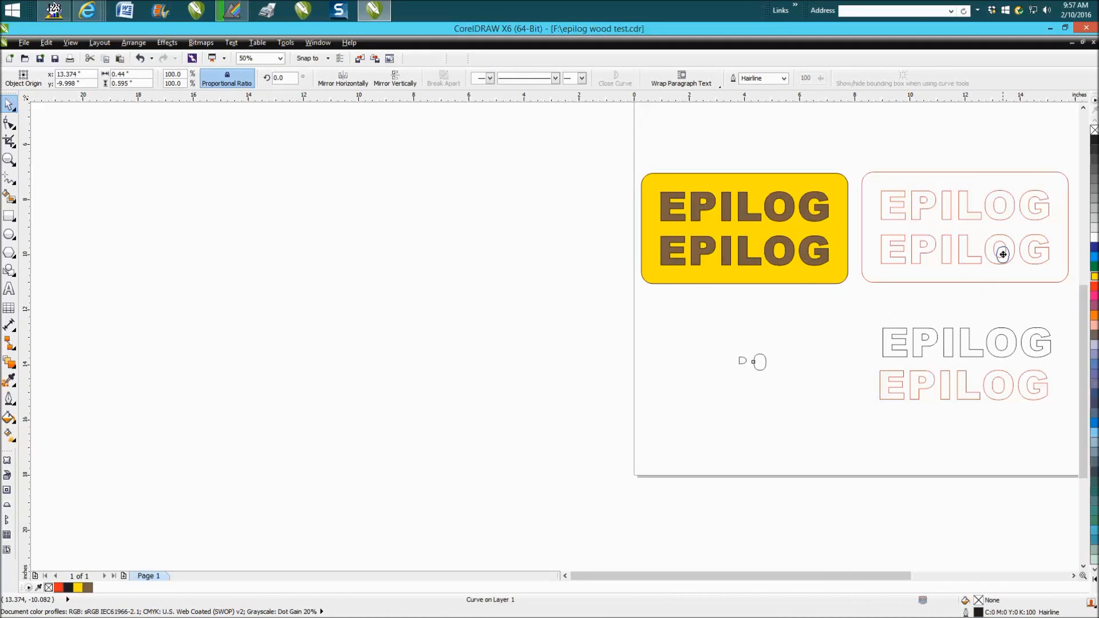
pyautogui.moveTo(1000, 251)
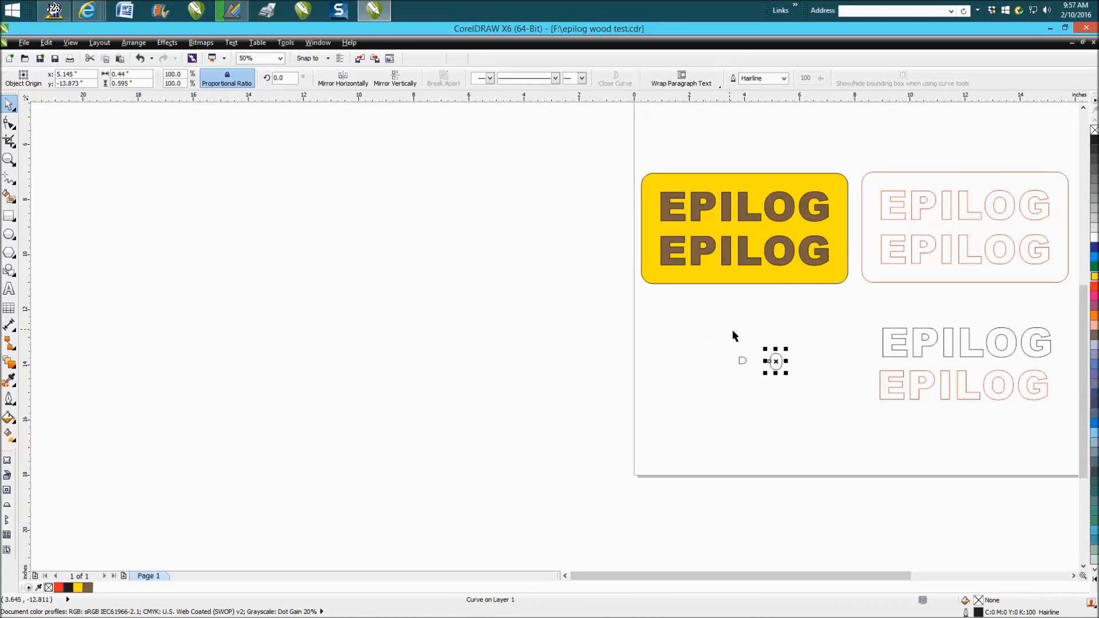
pyautogui.moveTo(715, 243)
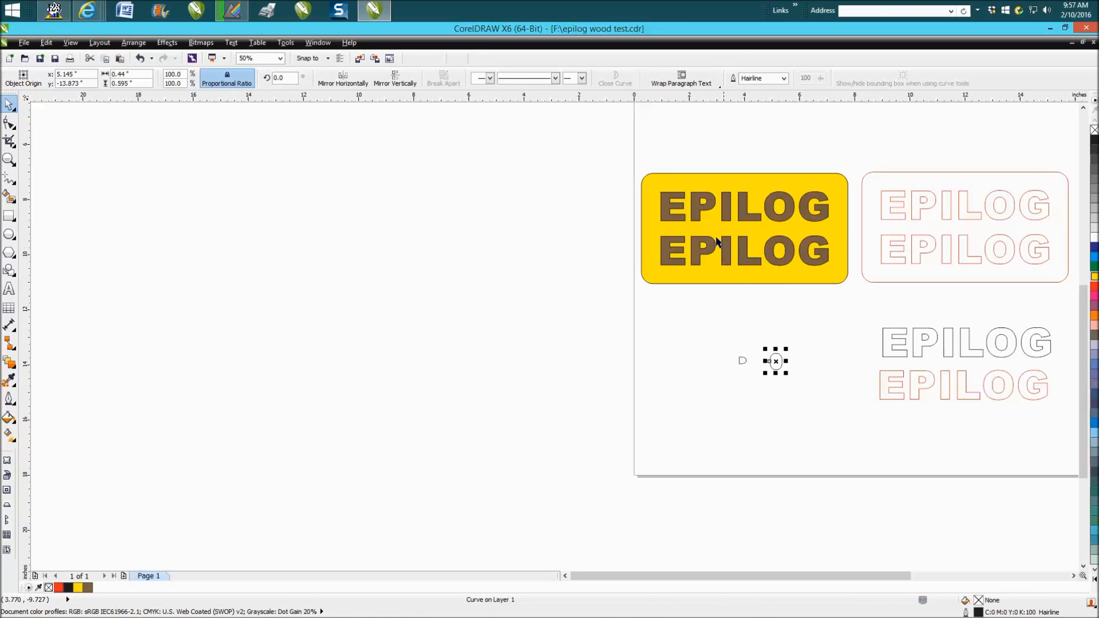
pyautogui.moveTo(742, 261)
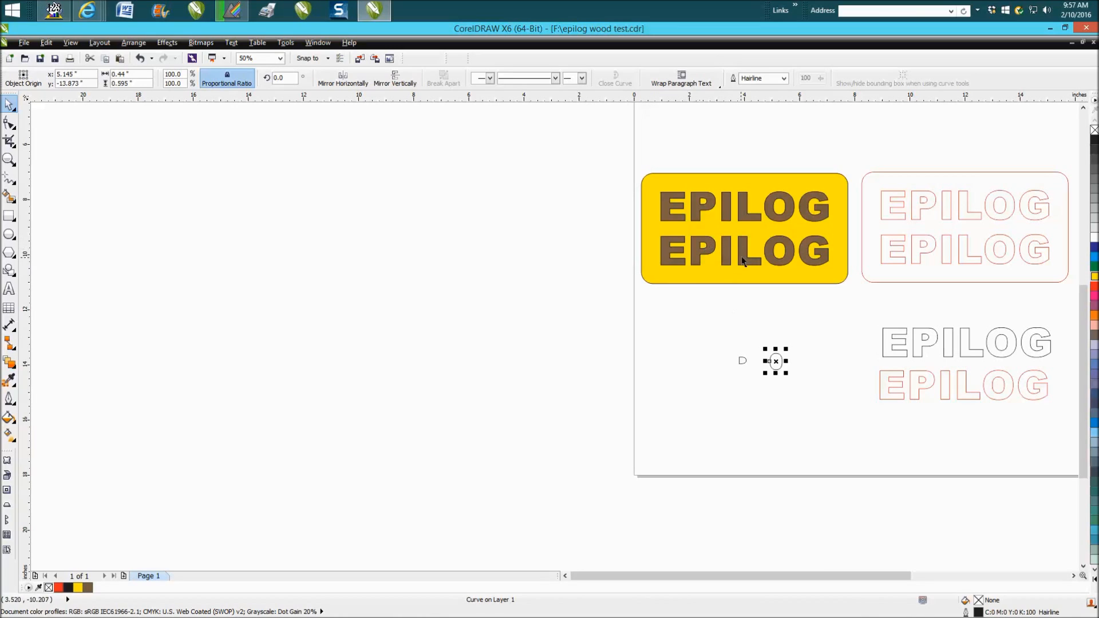
pyautogui.moveTo(776, 265)
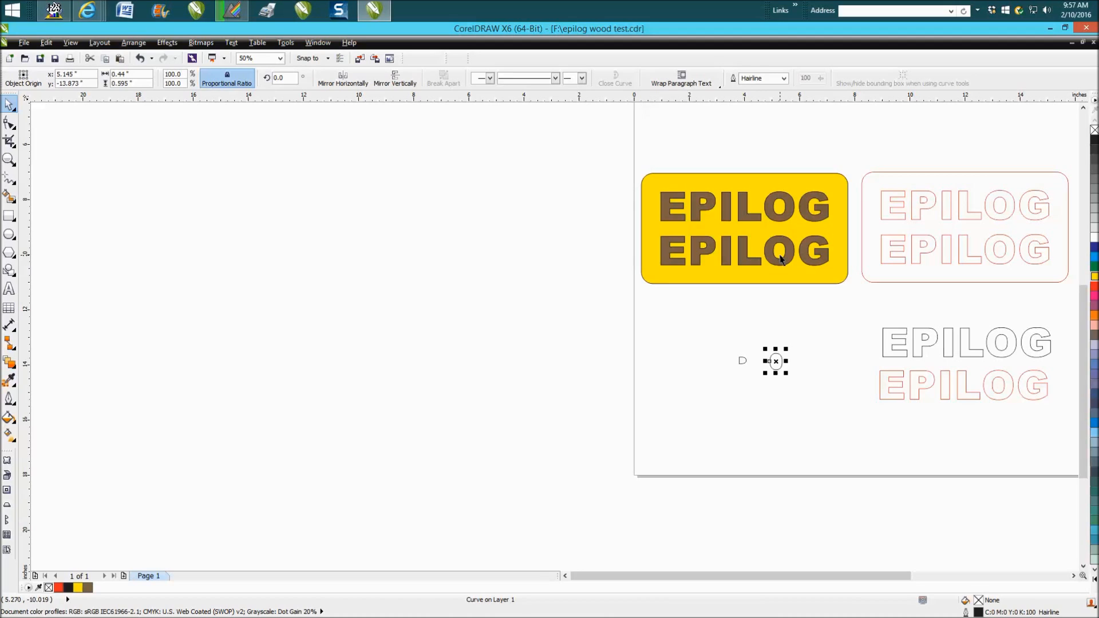
pyautogui.moveTo(785, 249)
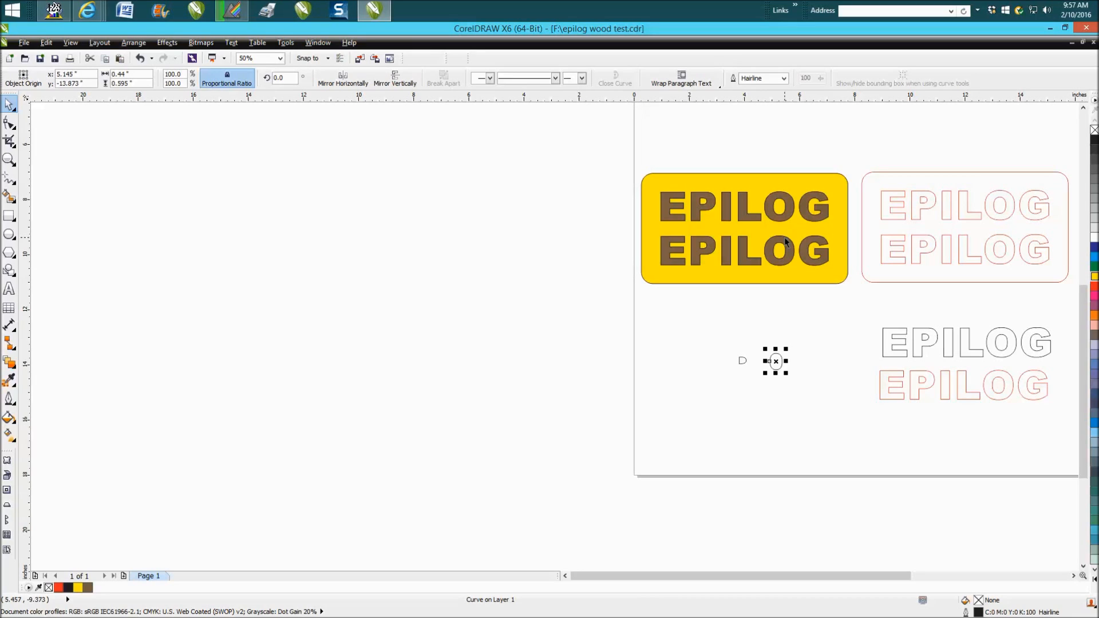
pyautogui.moveTo(670, 155)
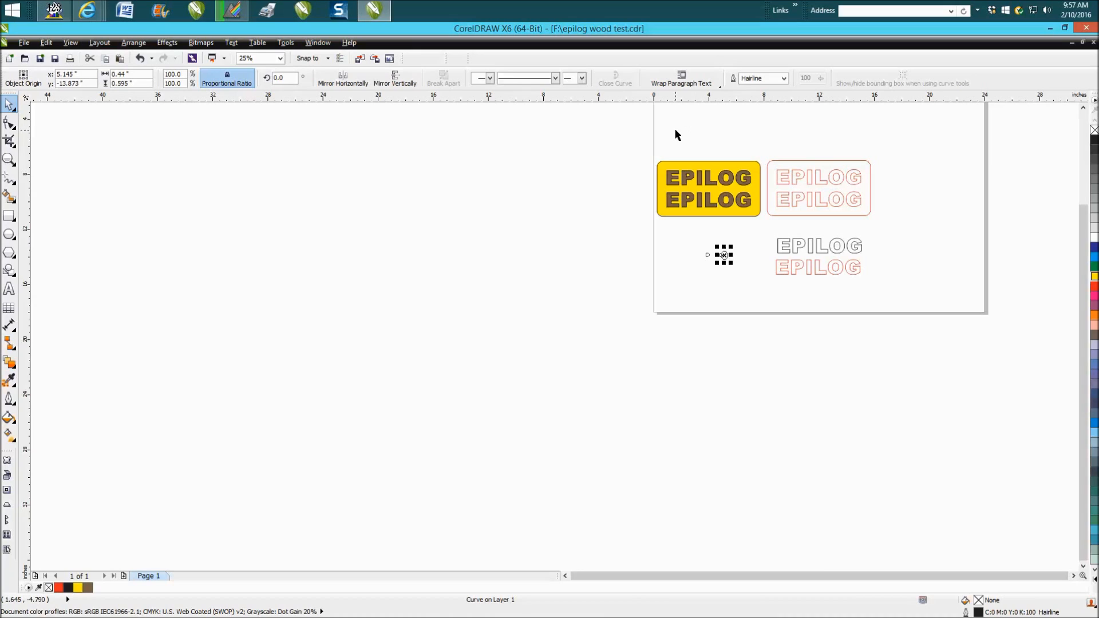
pyautogui.moveTo(676, 140)
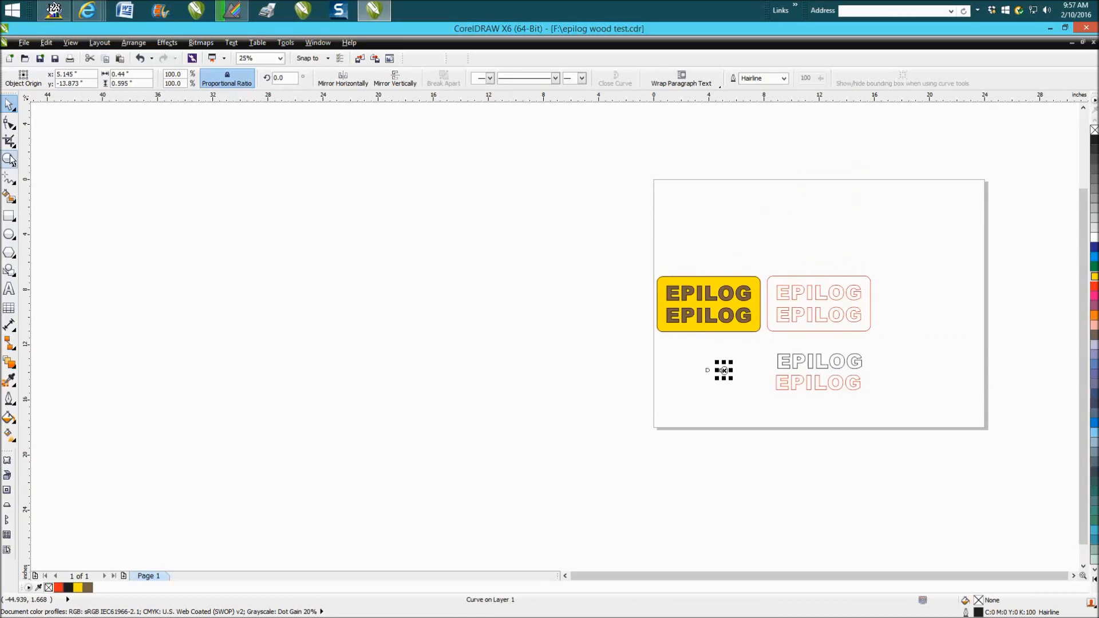
pyautogui.click(10, 159)
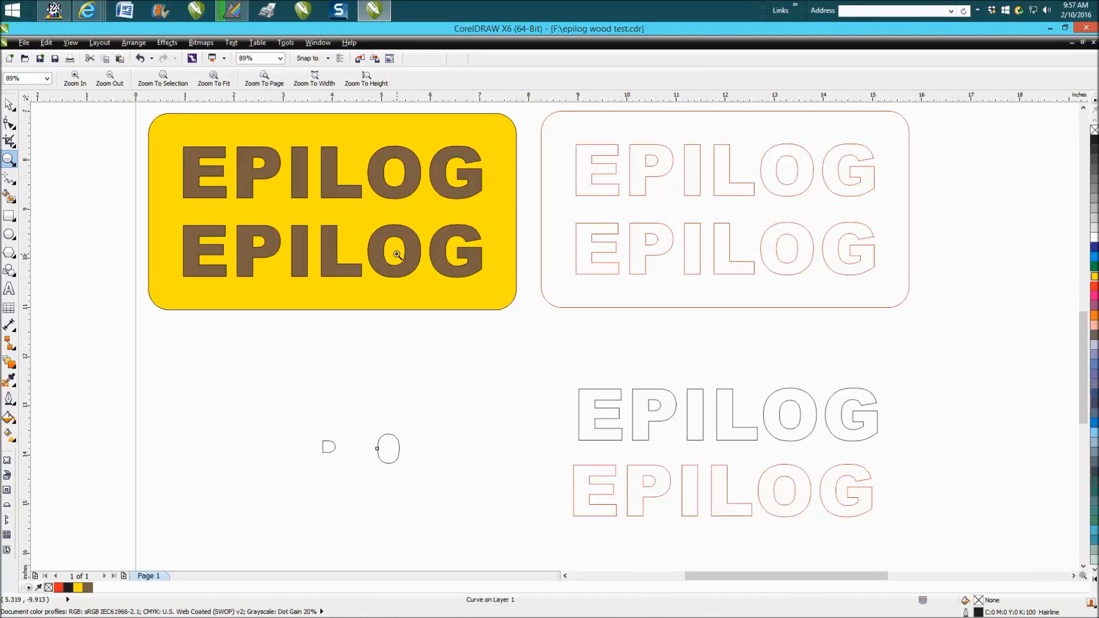
pyautogui.moveTo(391, 223)
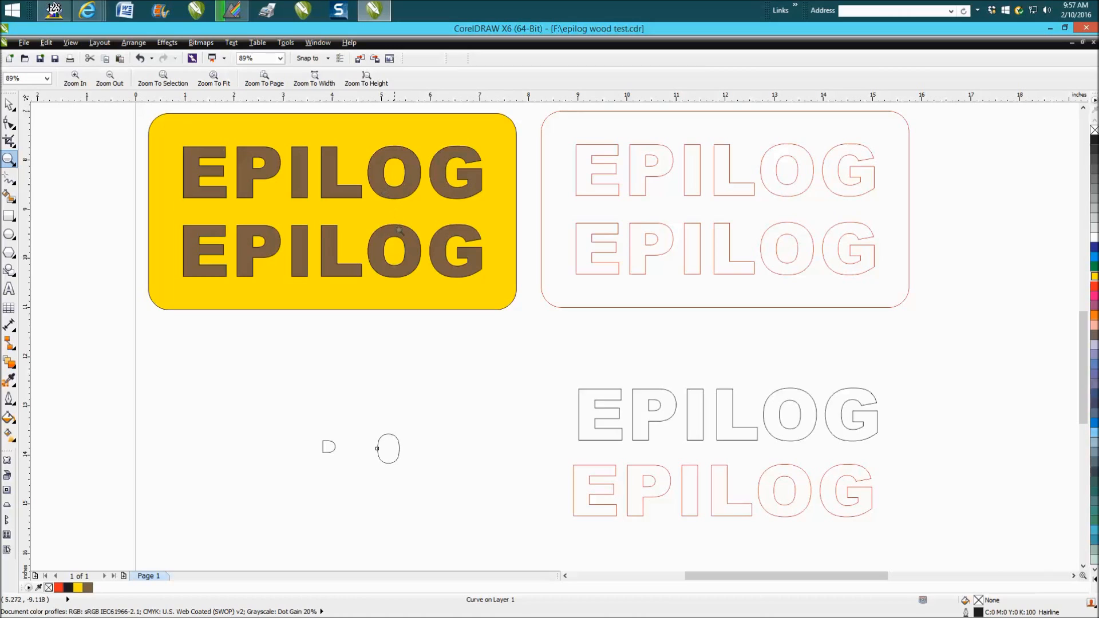
pyautogui.moveTo(375, 226)
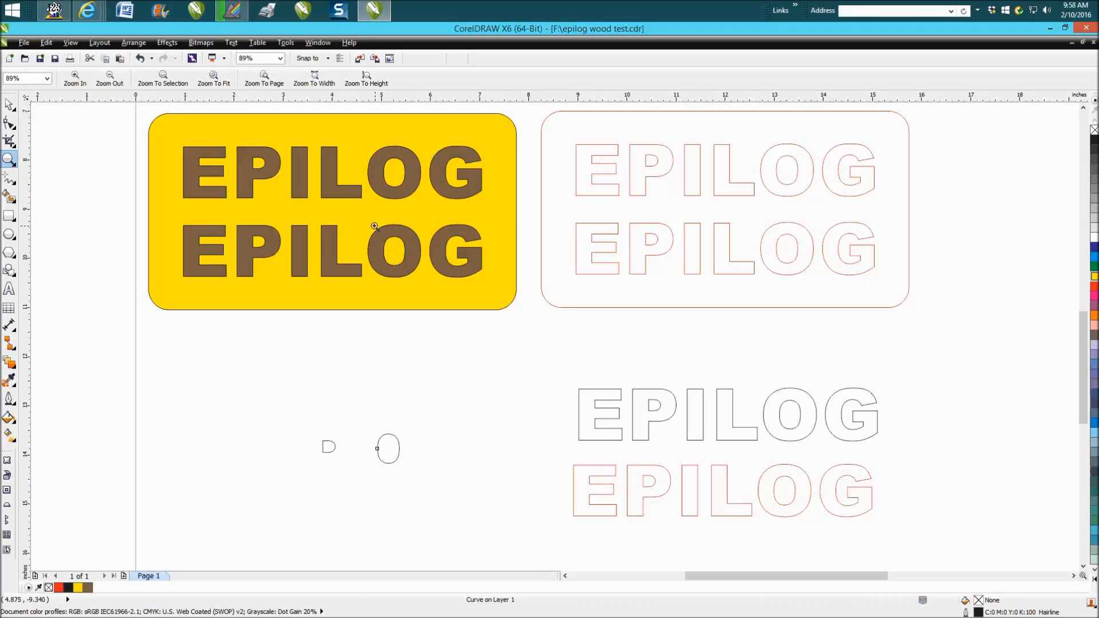